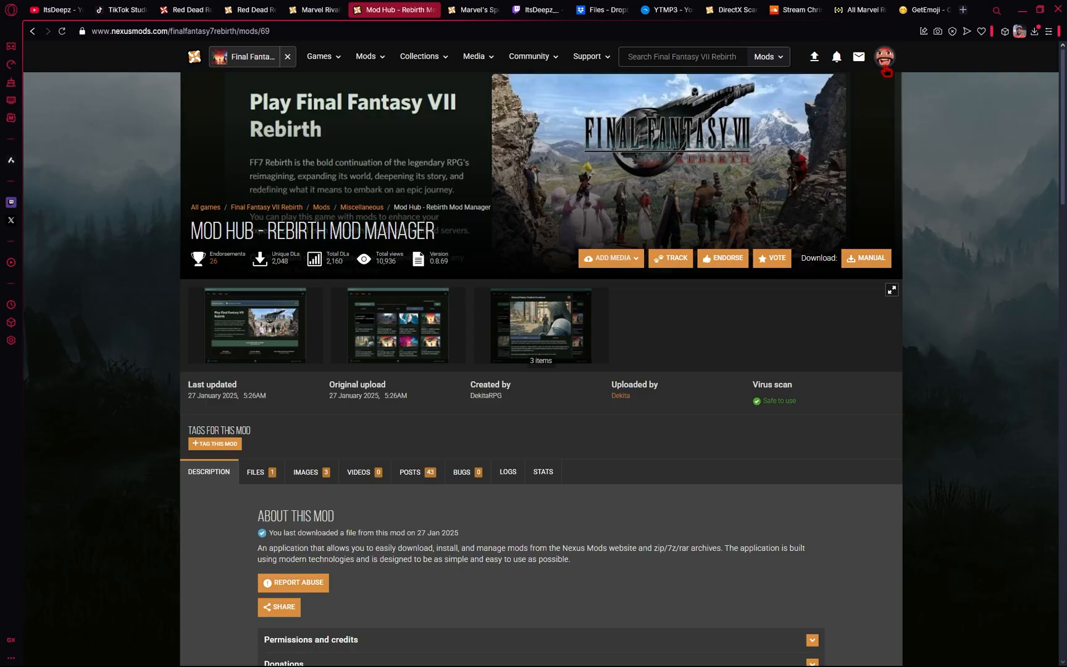
mouse_move(261, 472)
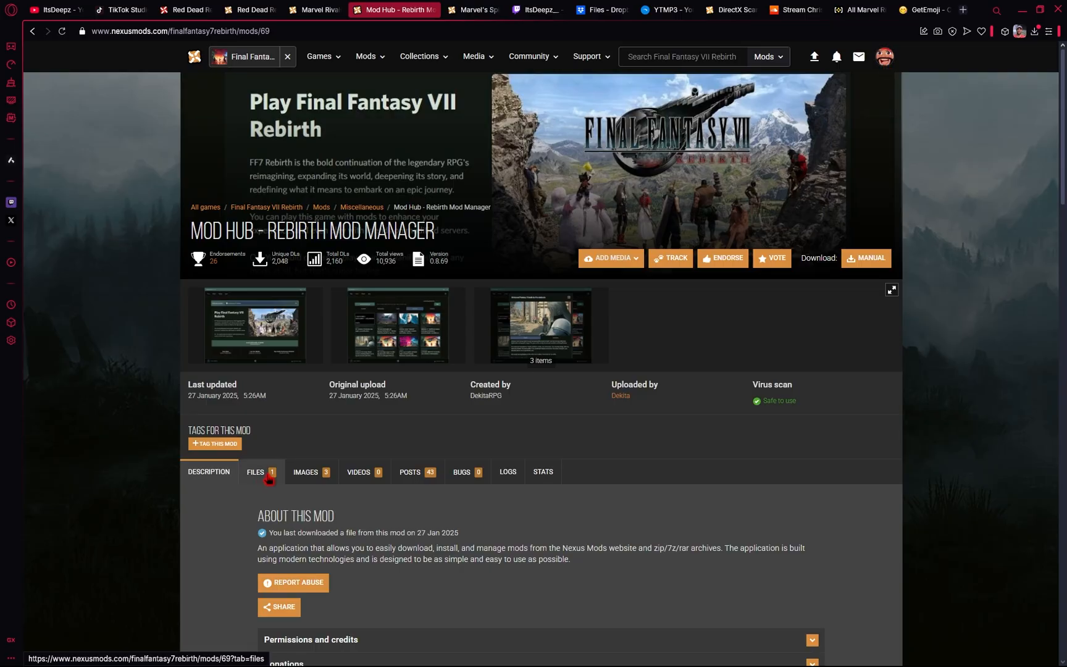
Manually download the UE Mod Hub (for rebirth) installer from the mod page's Files tab
left_click(257, 471)
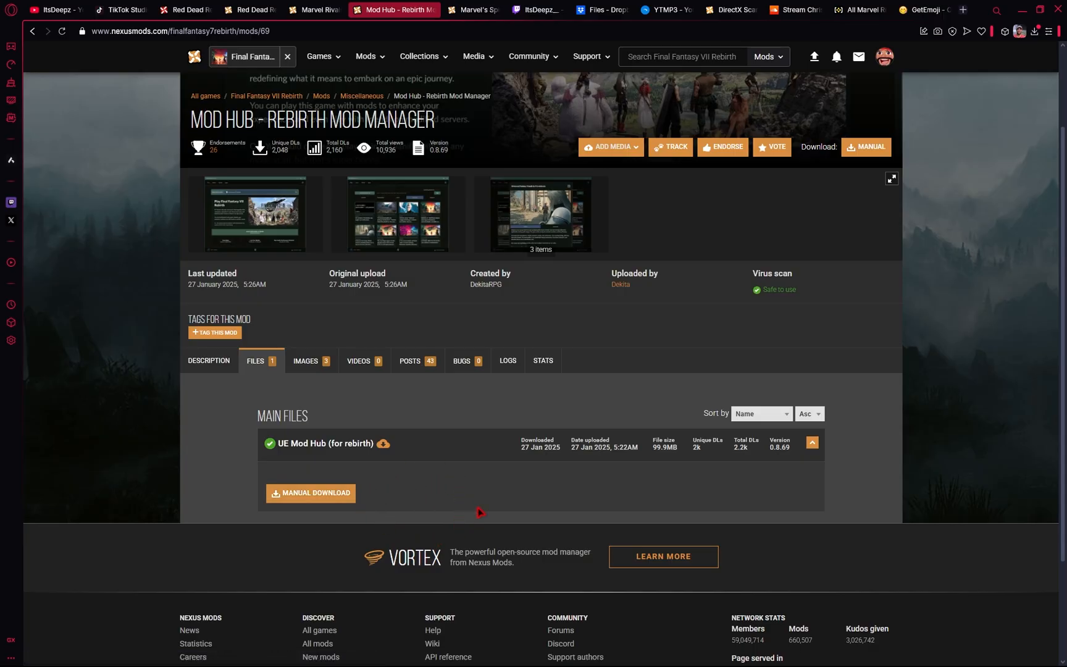
mouse_move(311, 493)
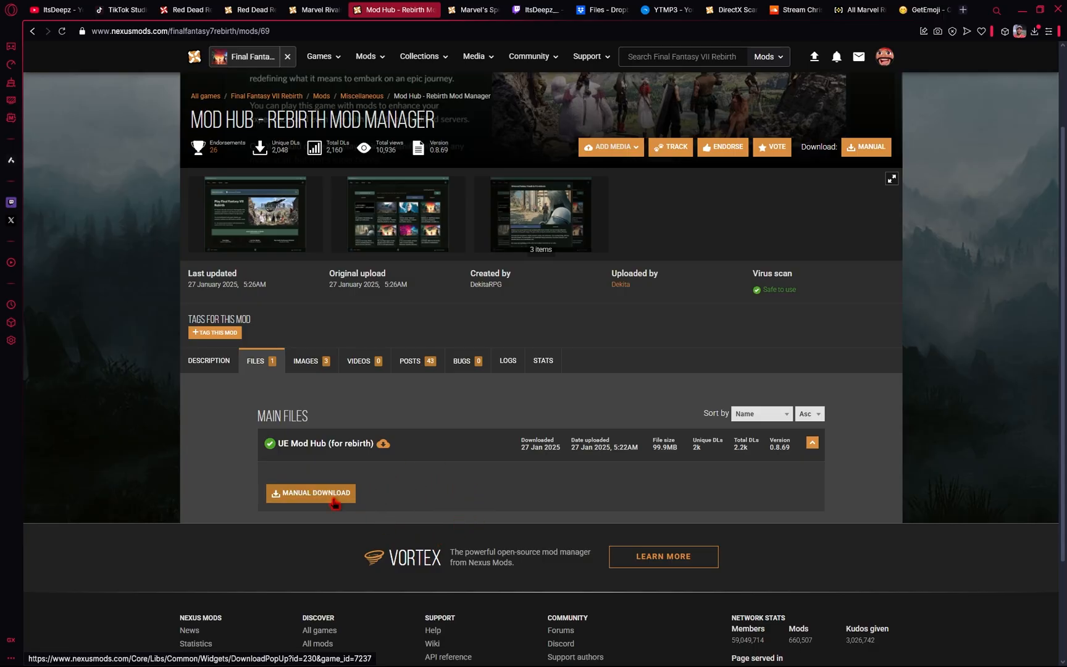
left_click(311, 492)
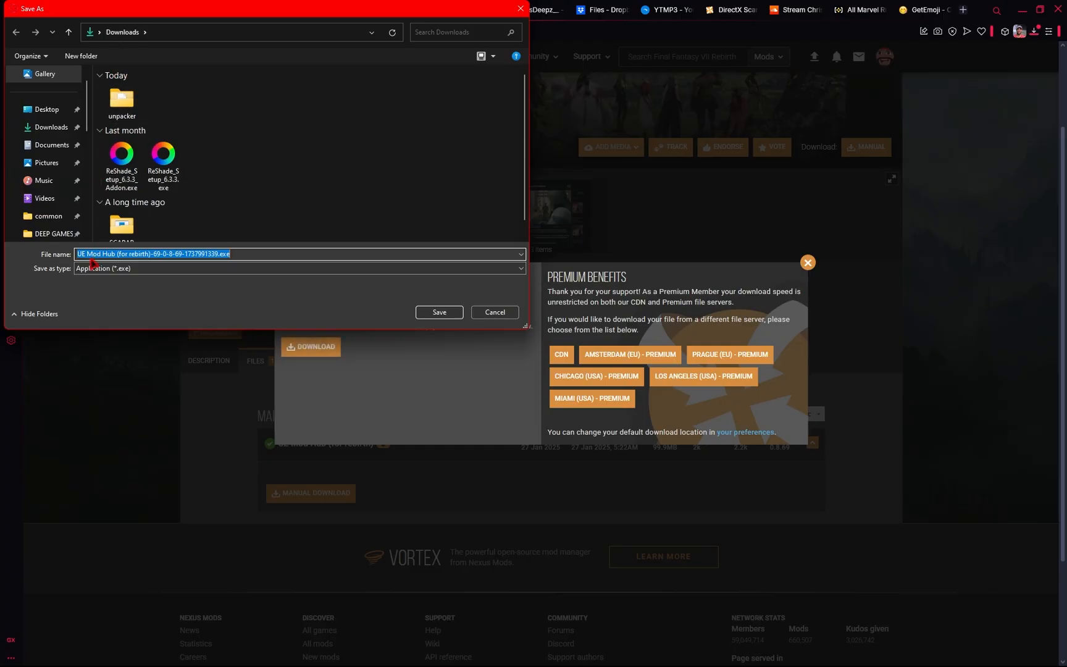
Save the UE Mod Hub (for rebirth) installer into the Downloads folder
left_click(50, 127)
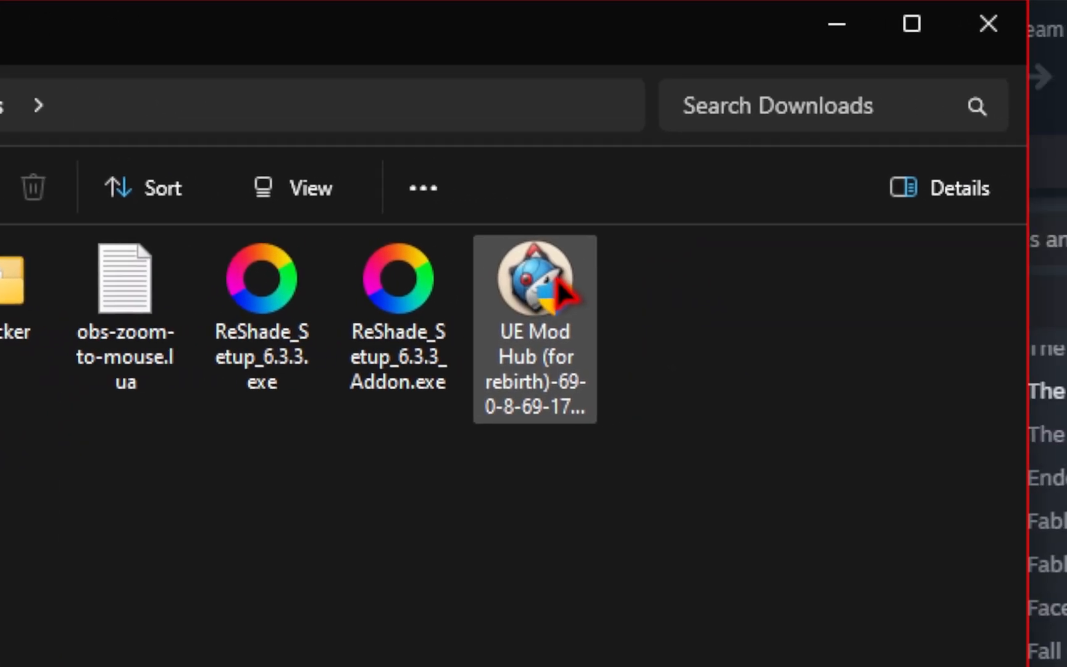
mouse_move(537, 279)
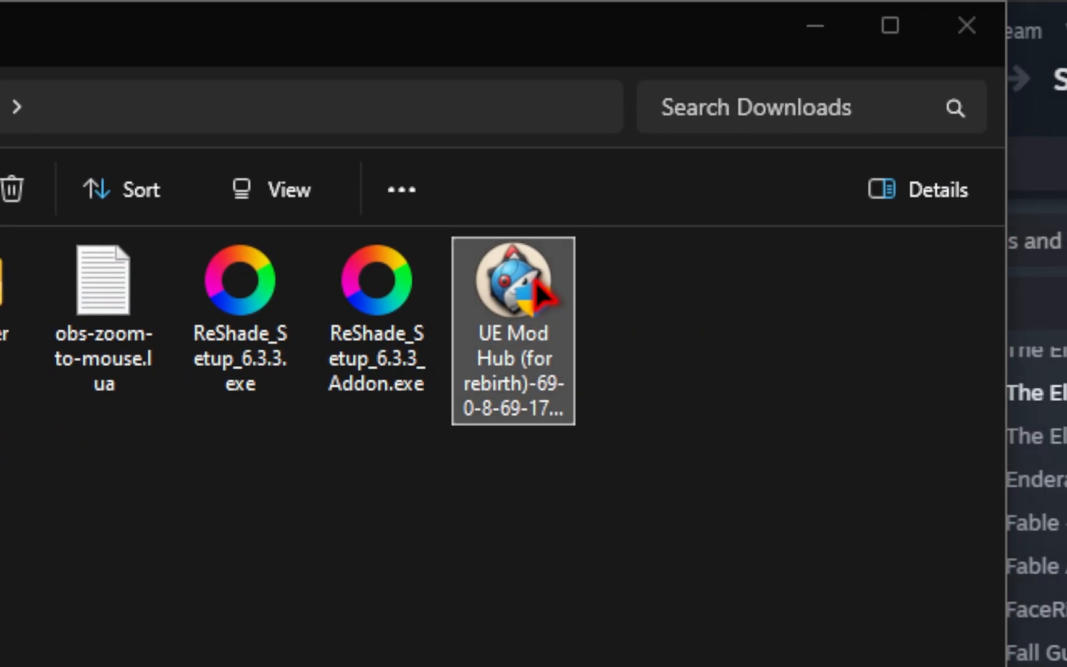
Run the installer past SmartScreen and install UE Mod Hub into the default destination folder
double_click(513, 279)
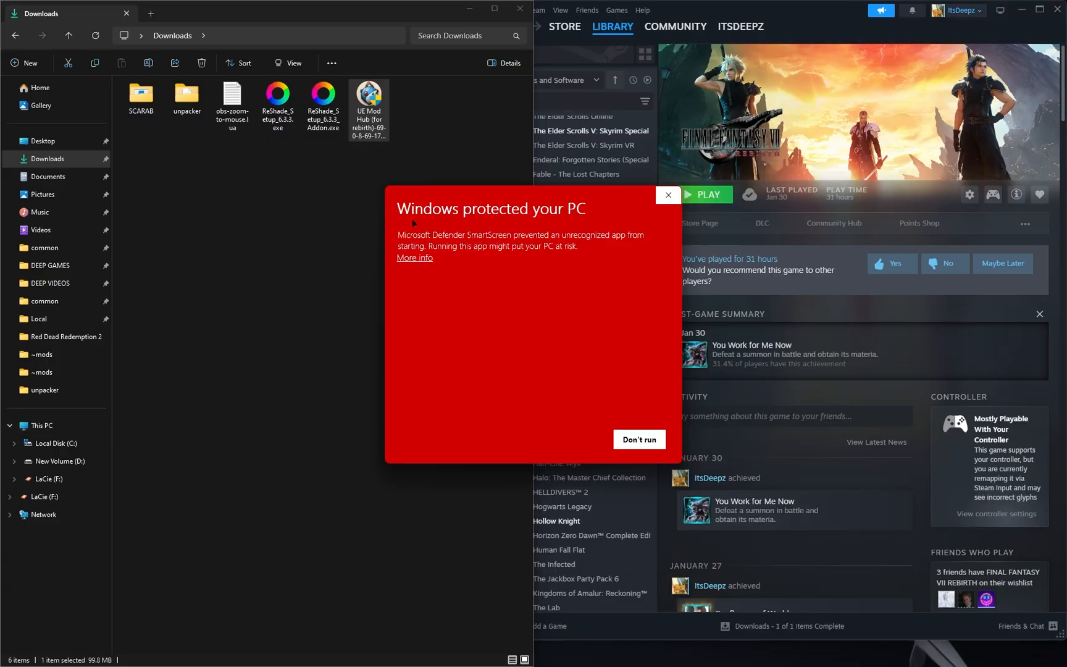
mouse_move(582, 223)
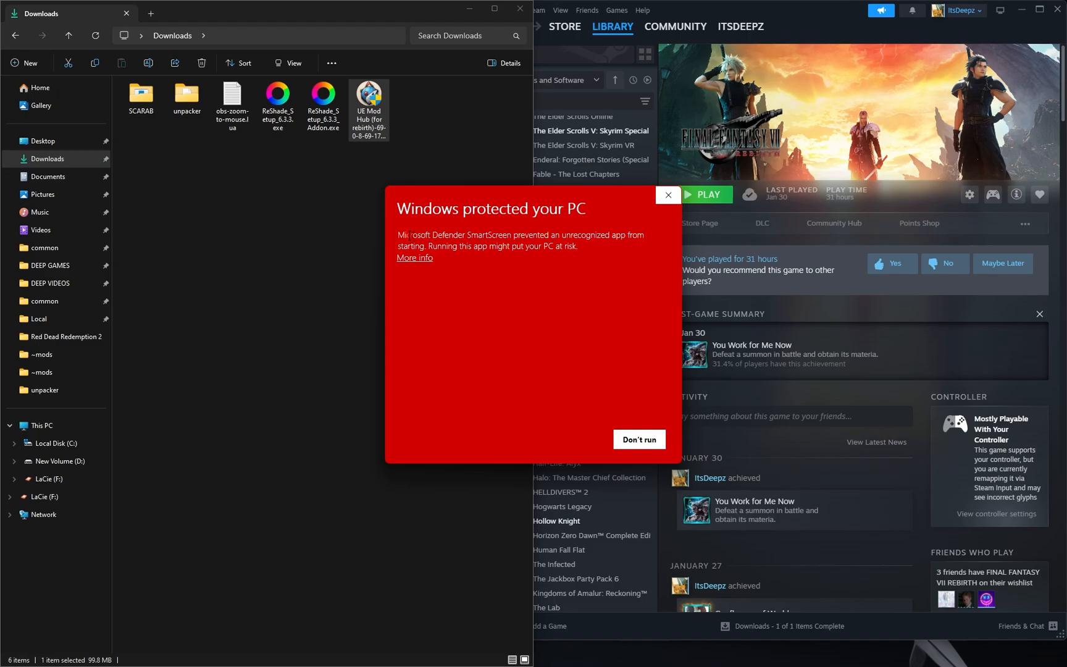
left_click(414, 258)
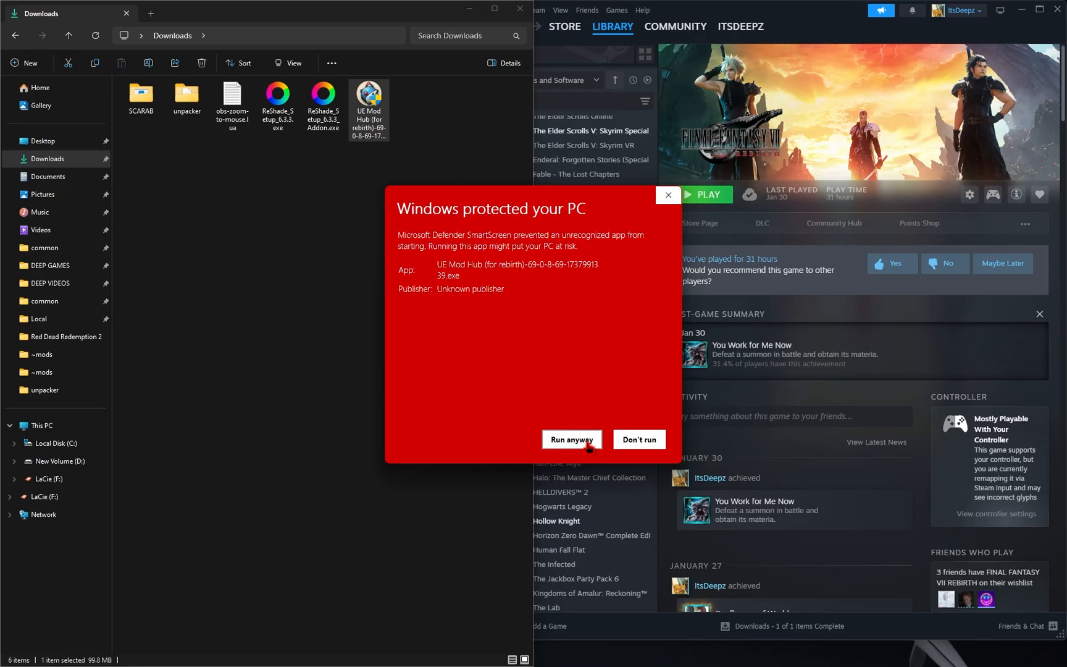
left_click(571, 439)
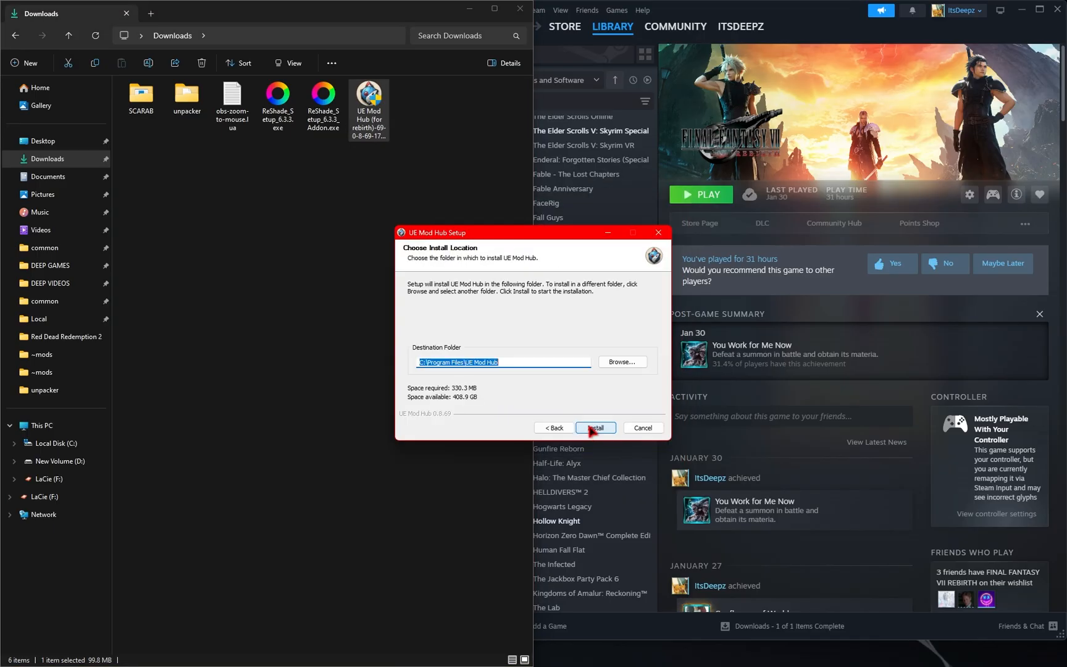
mouse_move(484, 376)
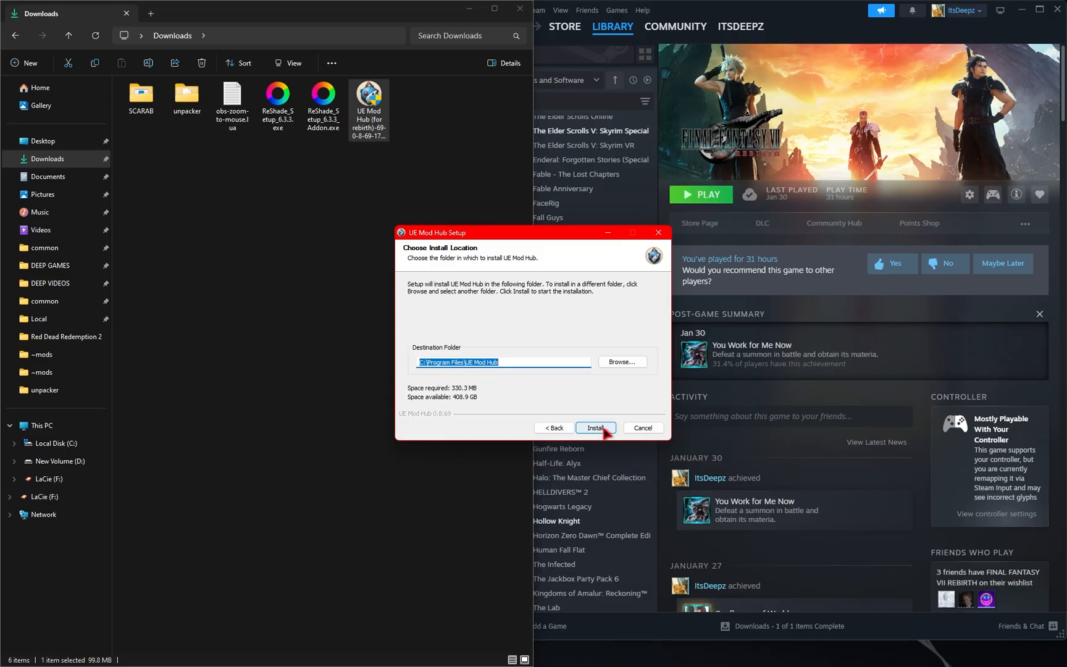
left_click(595, 427)
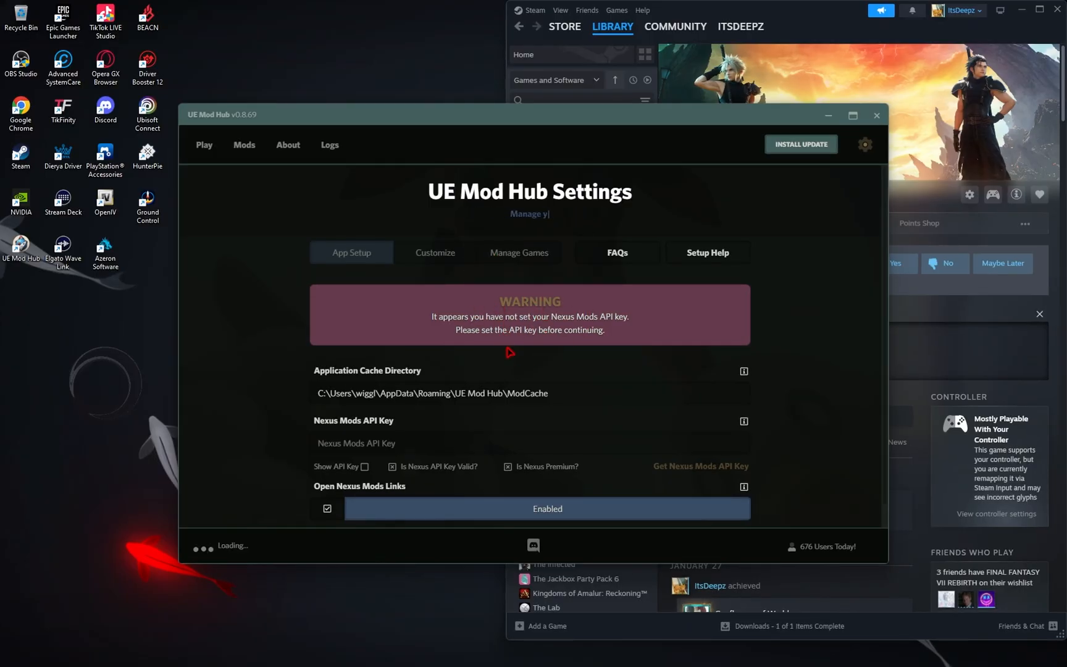
Maximize UE Mod Hub and focus its empty Nexus Mods API Key field
left_click(852, 115)
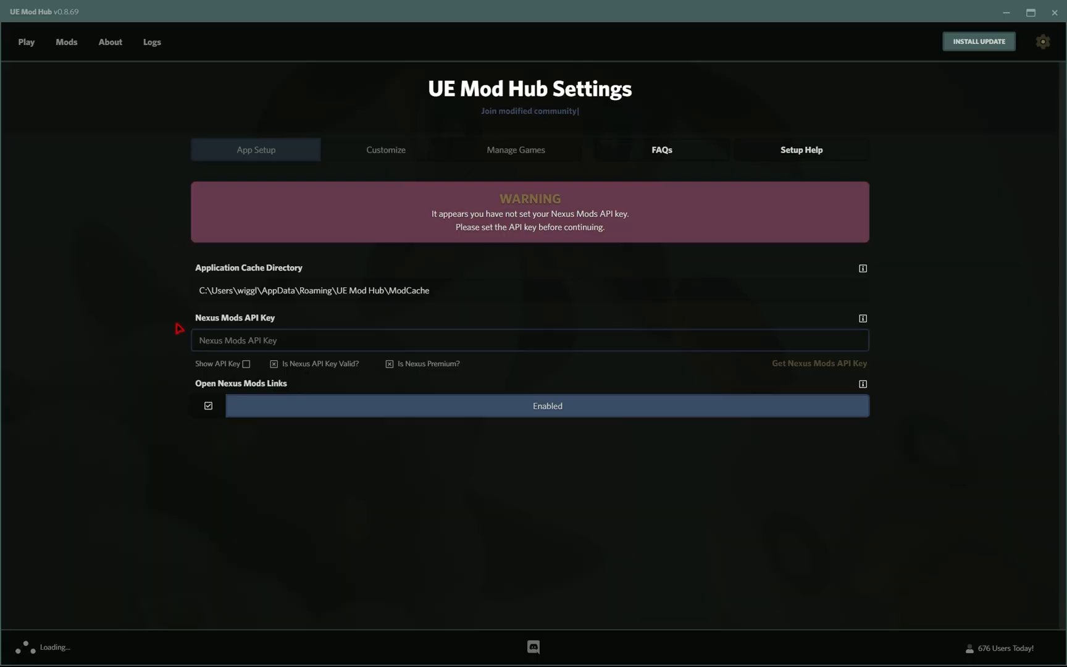
double_click(235, 317)
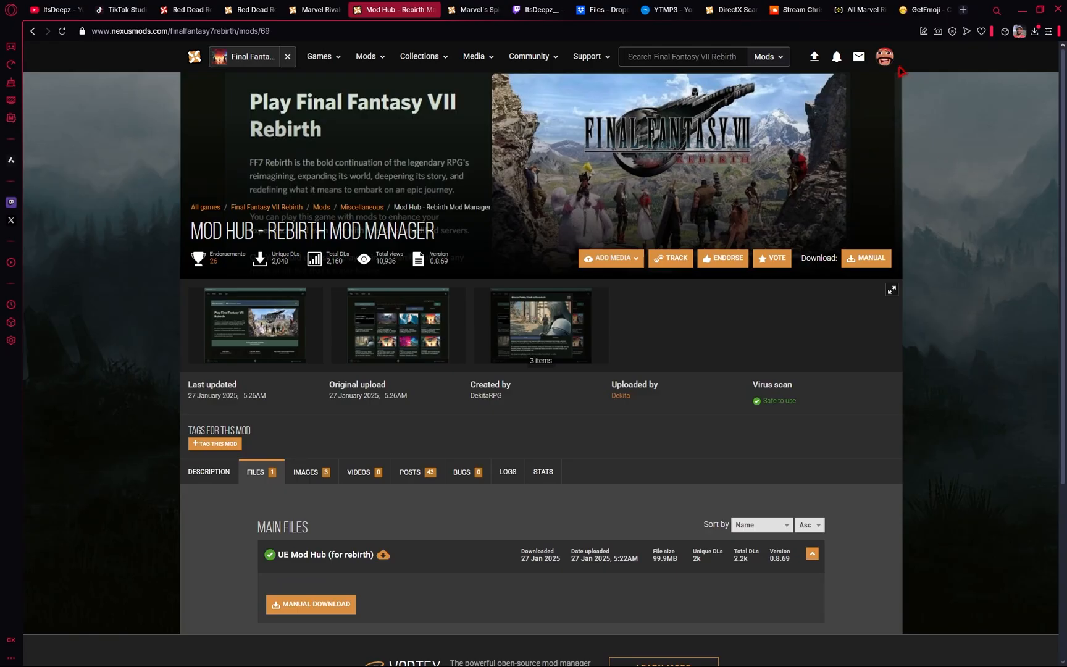
Go to the API Keys section of the Nexus Mods account's site preferences
left_click(885, 56)
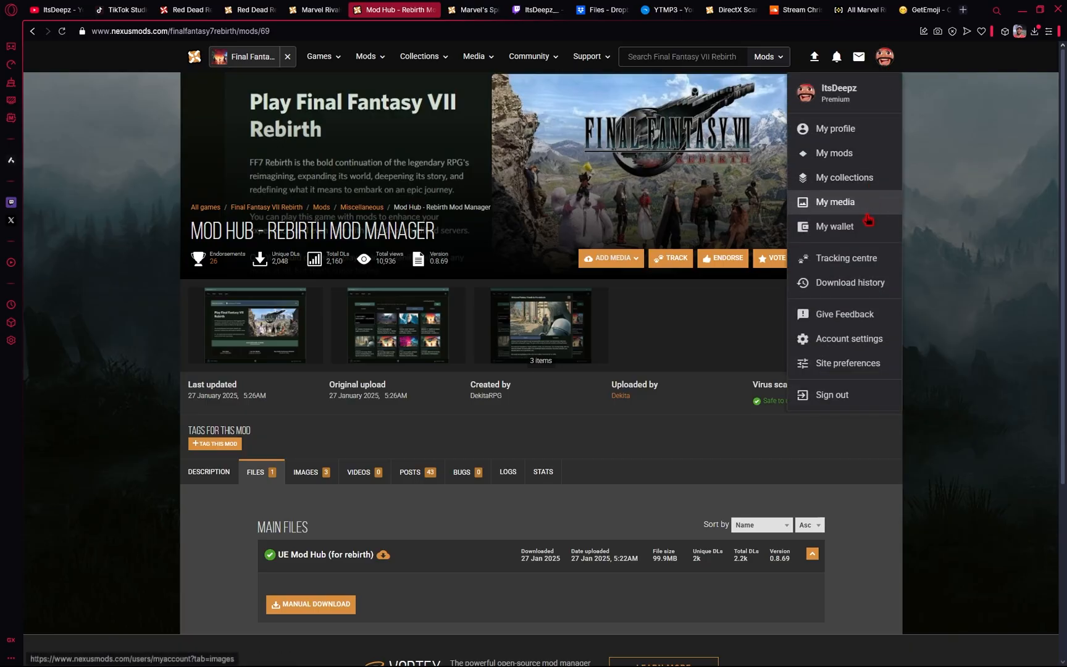
left_click(847, 362)
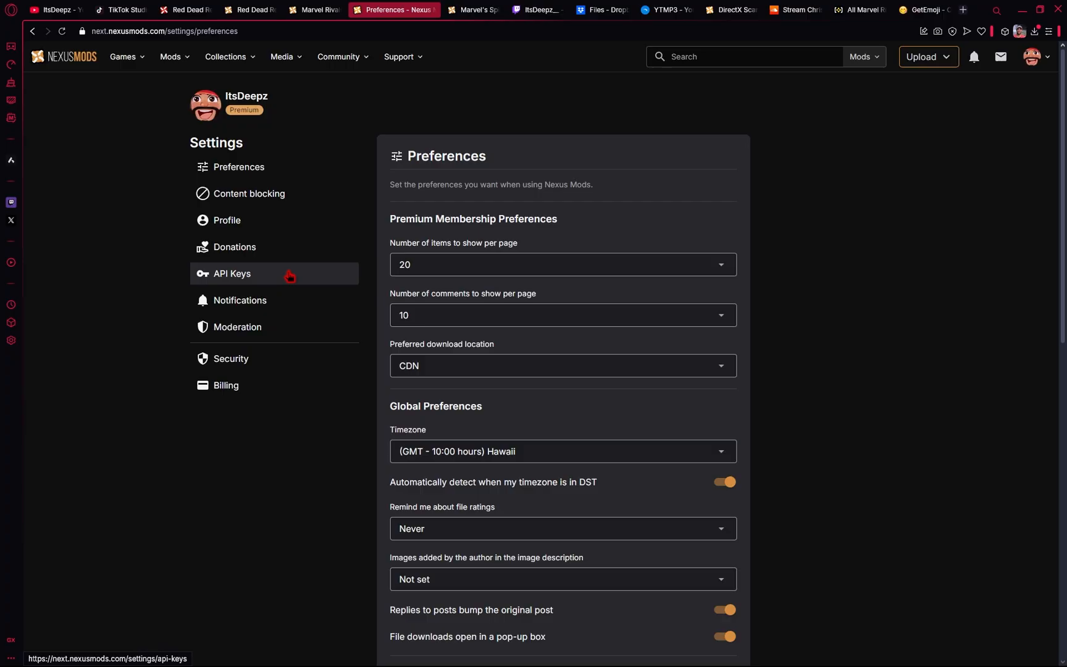
left_click(231, 273)
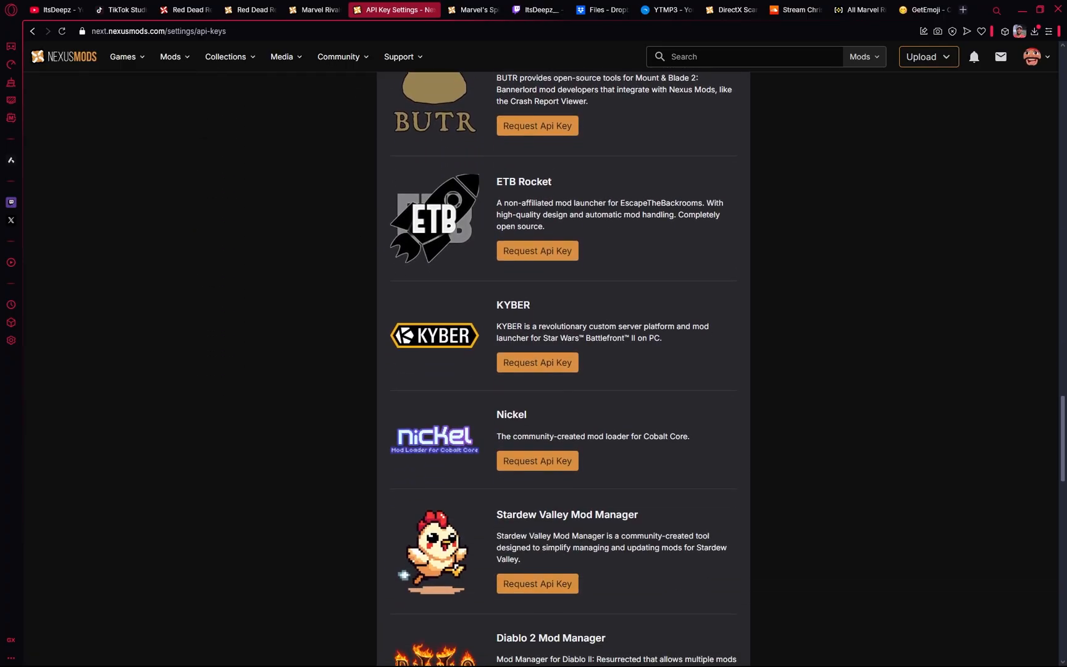
scroll("down", 3)
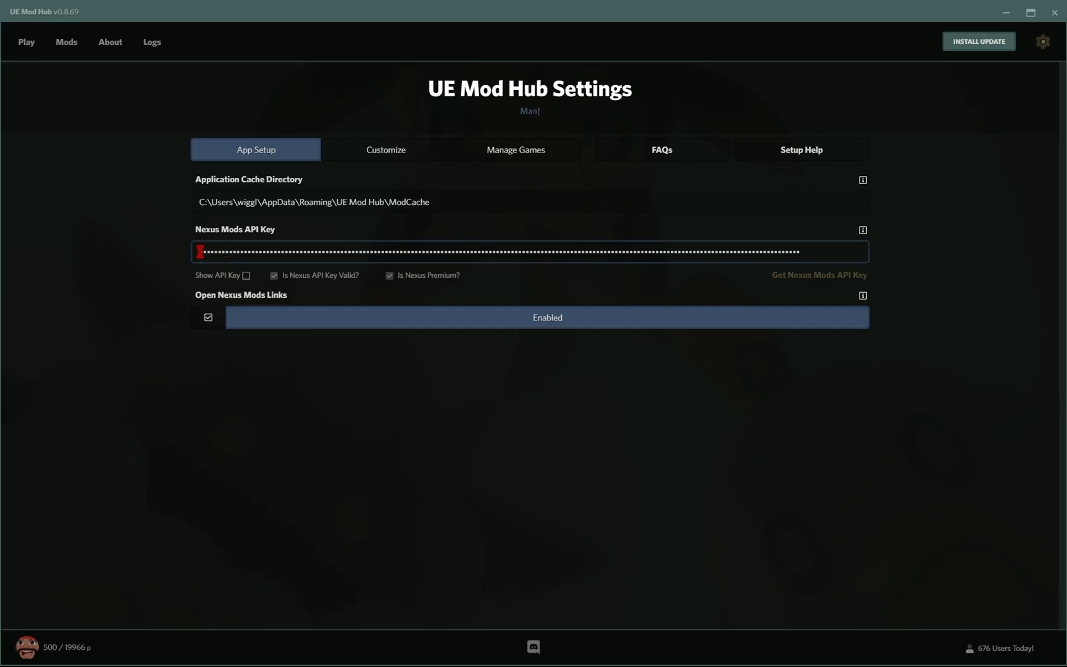
Add a new game under Manage Games and choose to set its installation path
left_click(515, 148)
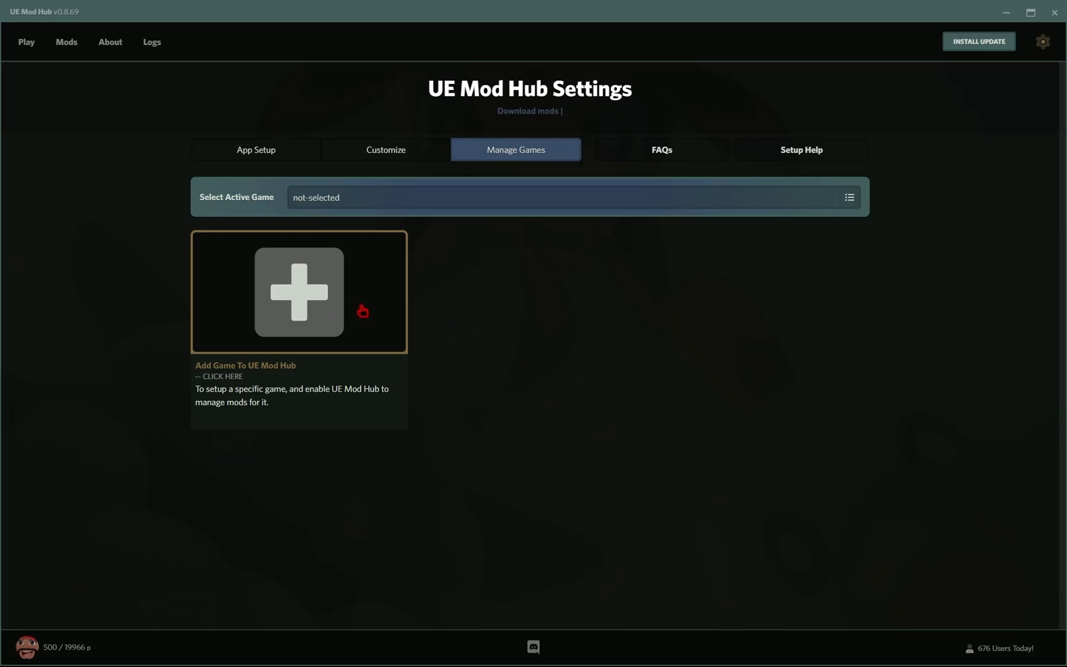
left_click(298, 292)
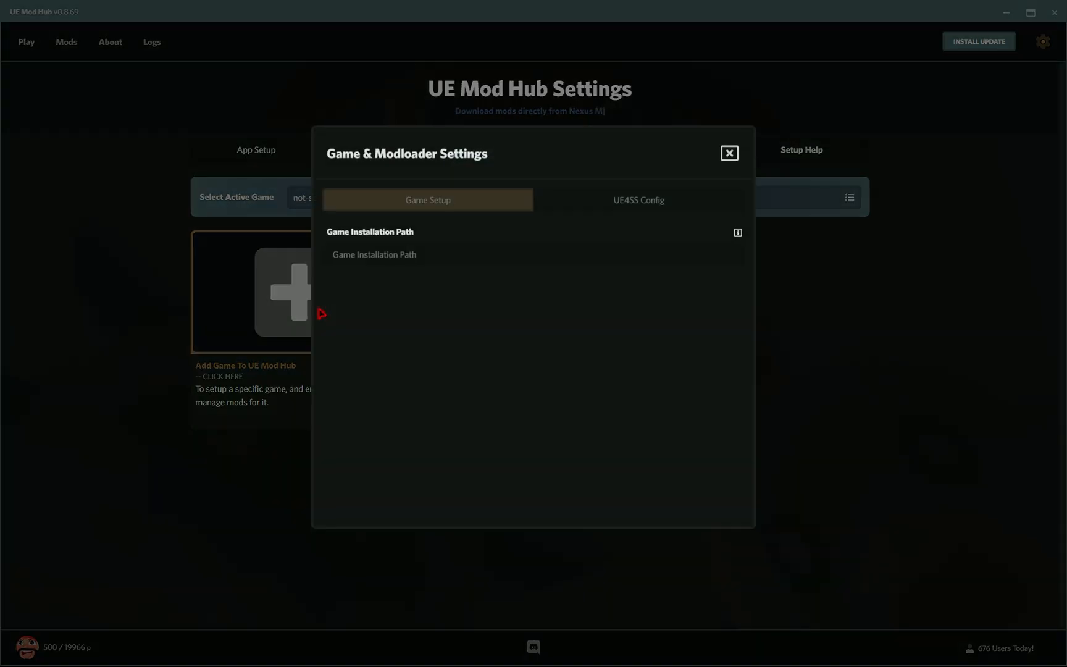
left_click(533, 260)
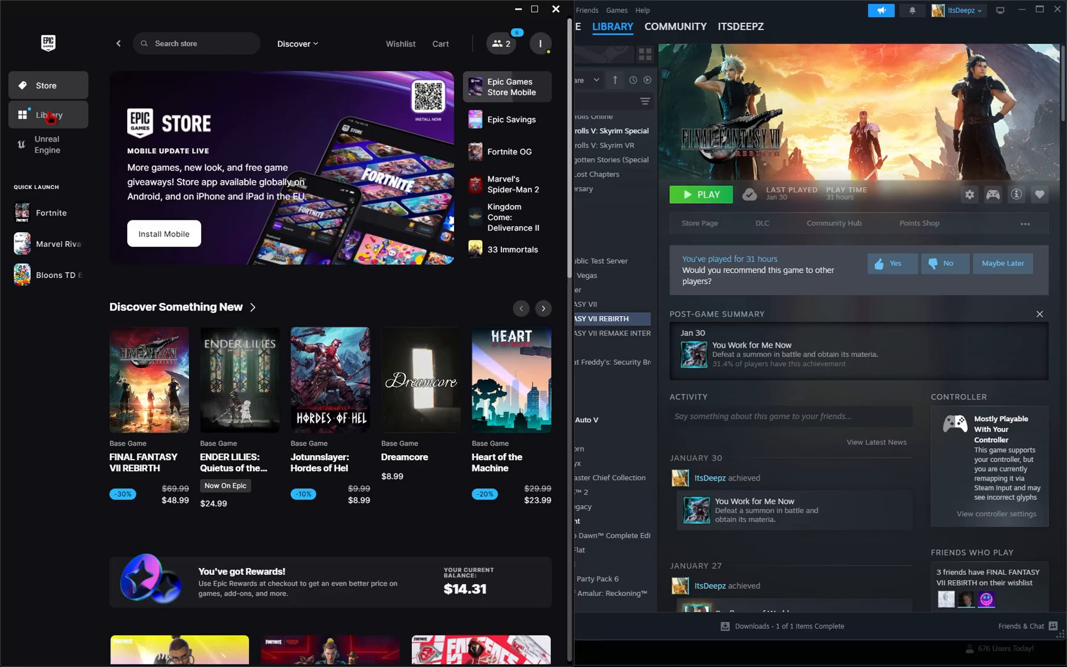
left_click(48, 114)
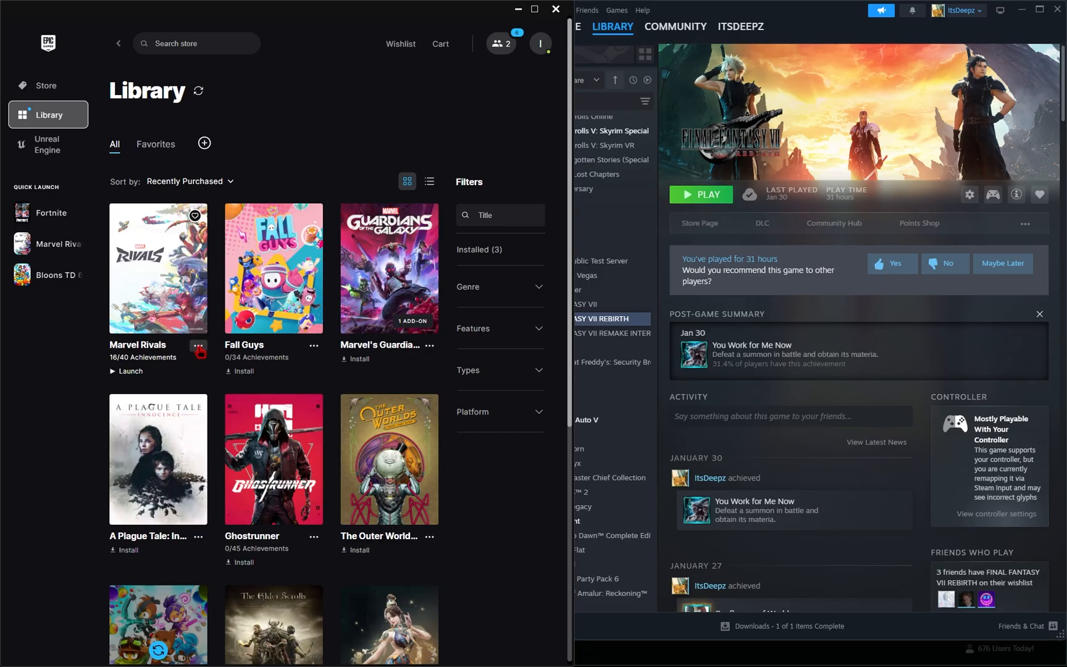
left_click(199, 347)
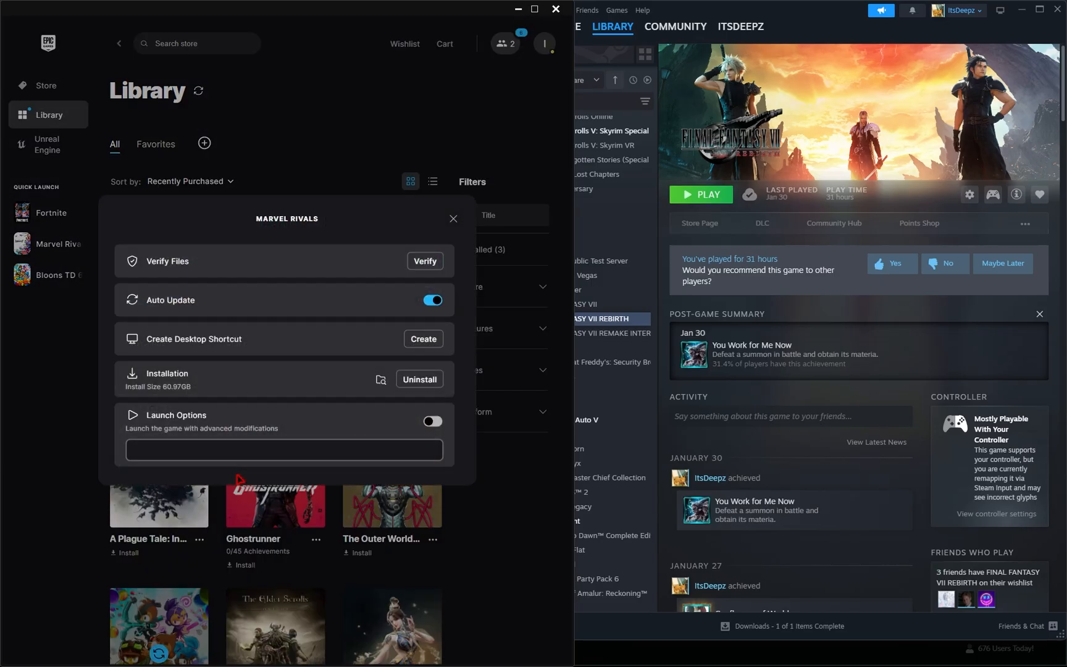
left_click(379, 379)
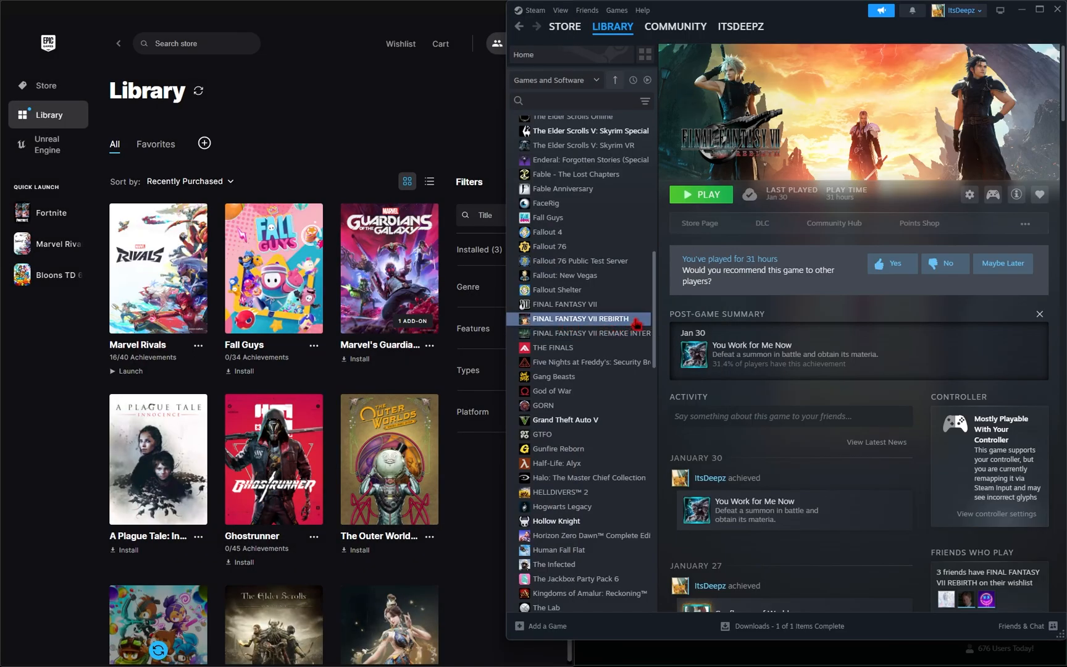
Browse FINAL FANTASY VII REBIRTH's local files from Steam's Manage menu
right_click(581, 319)
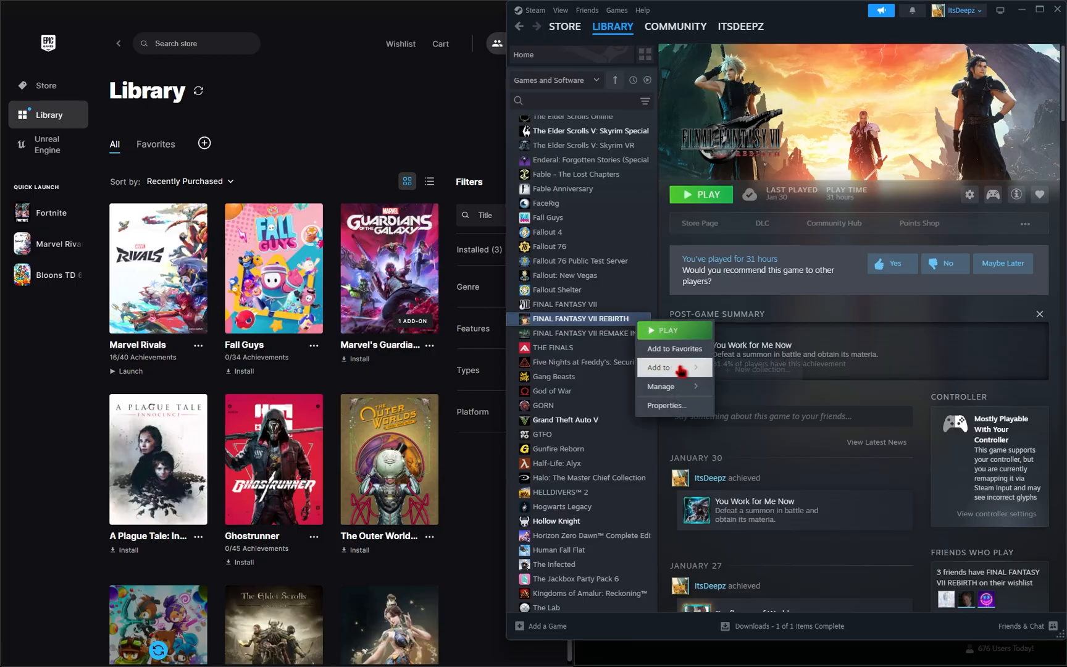
left_click(660, 386)
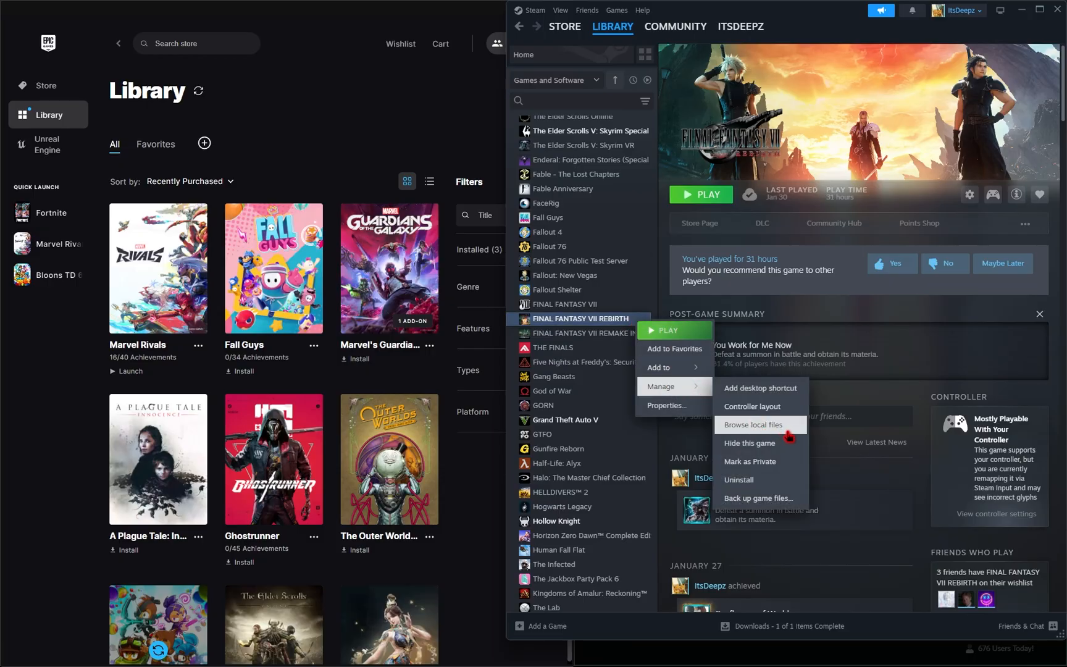
left_click(753, 425)
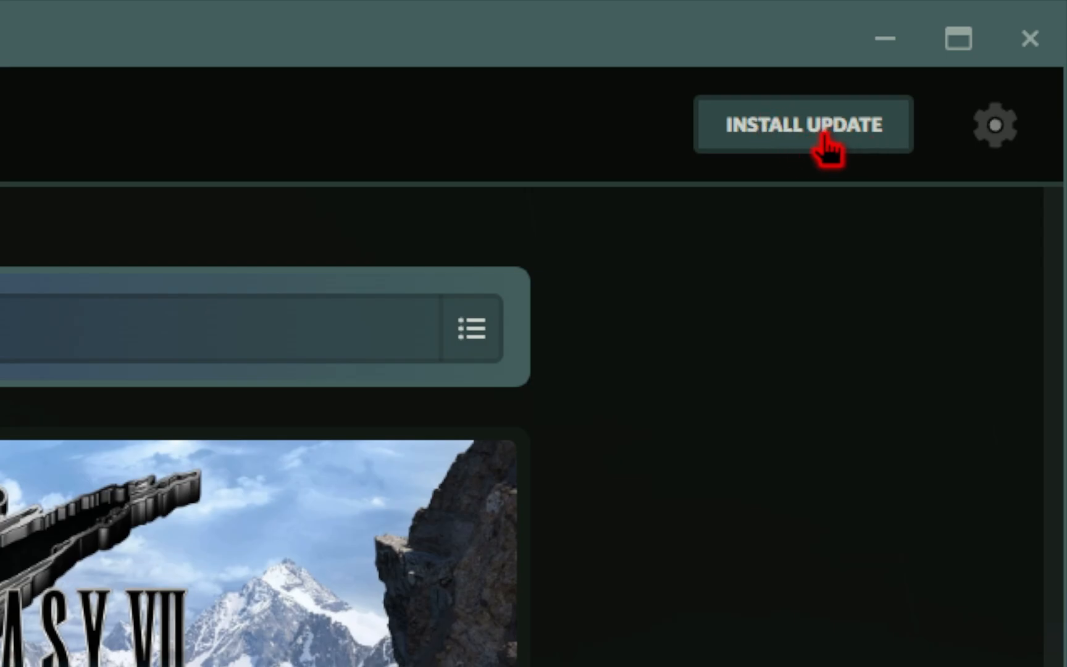
Install the UE Mod Hub update and browse the Downloaded, Latest, Trending and Updated mod listings
left_click(802, 125)
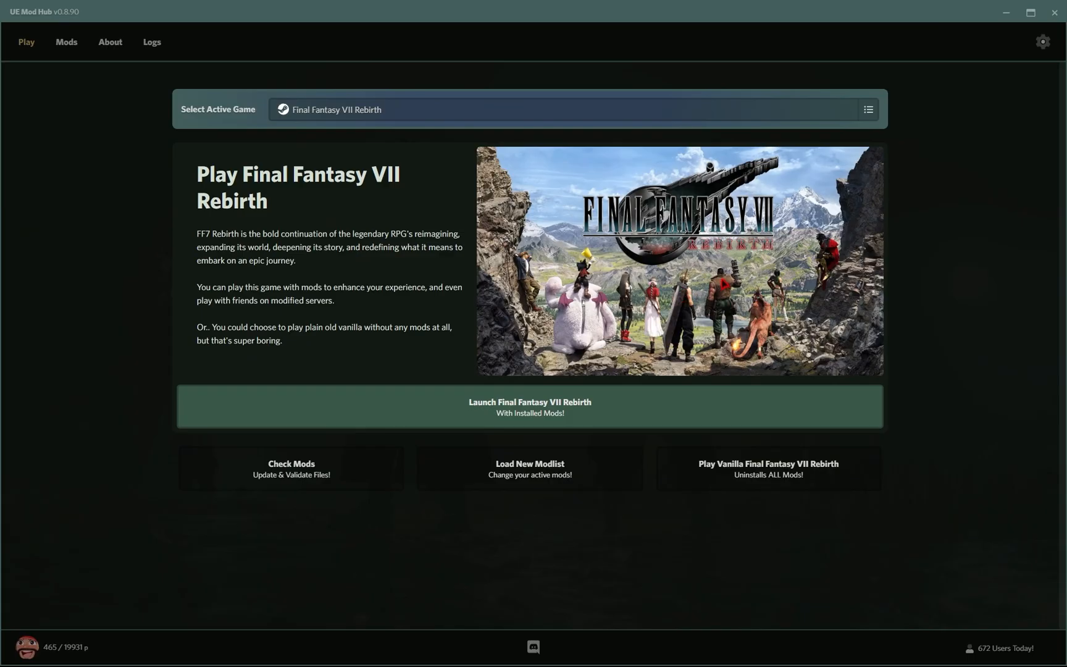
left_click(66, 41)
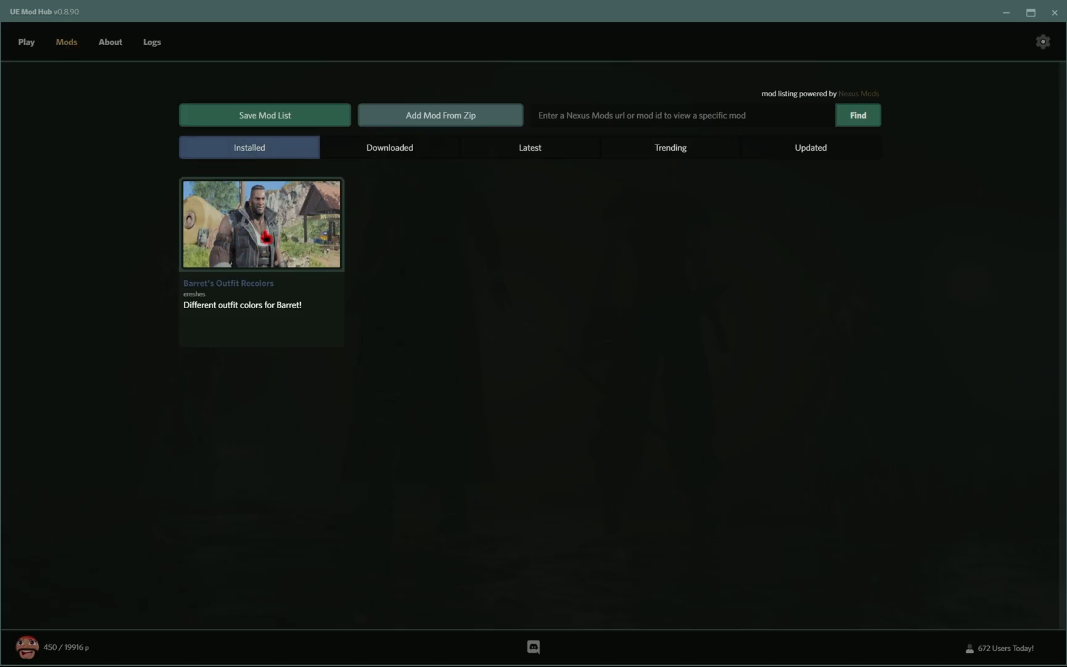
left_click(389, 147)
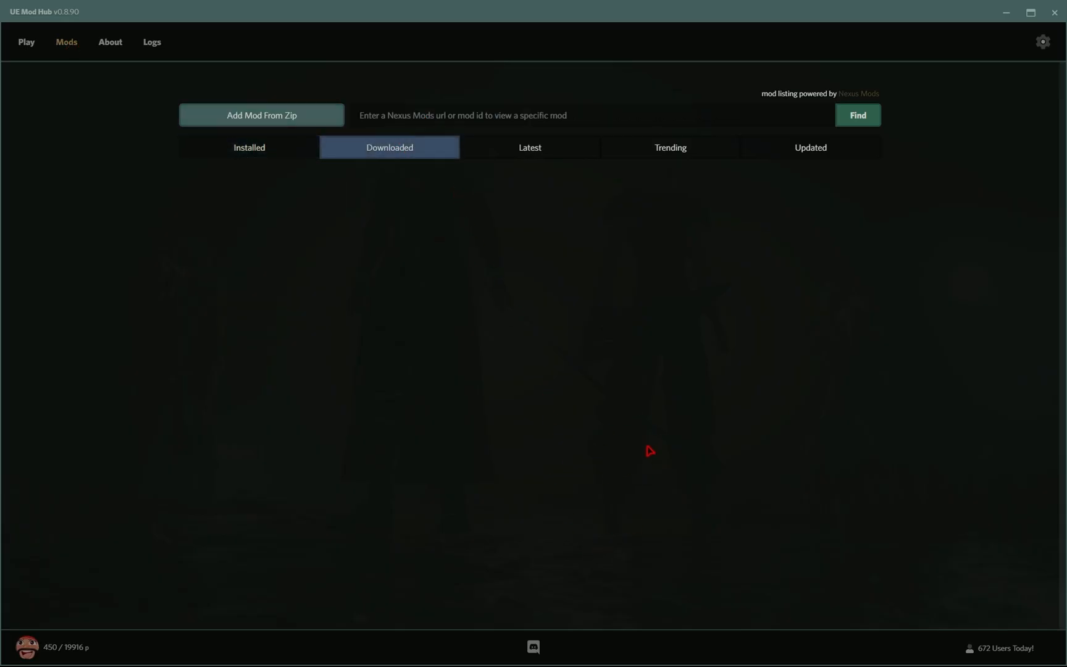
left_click(529, 147)
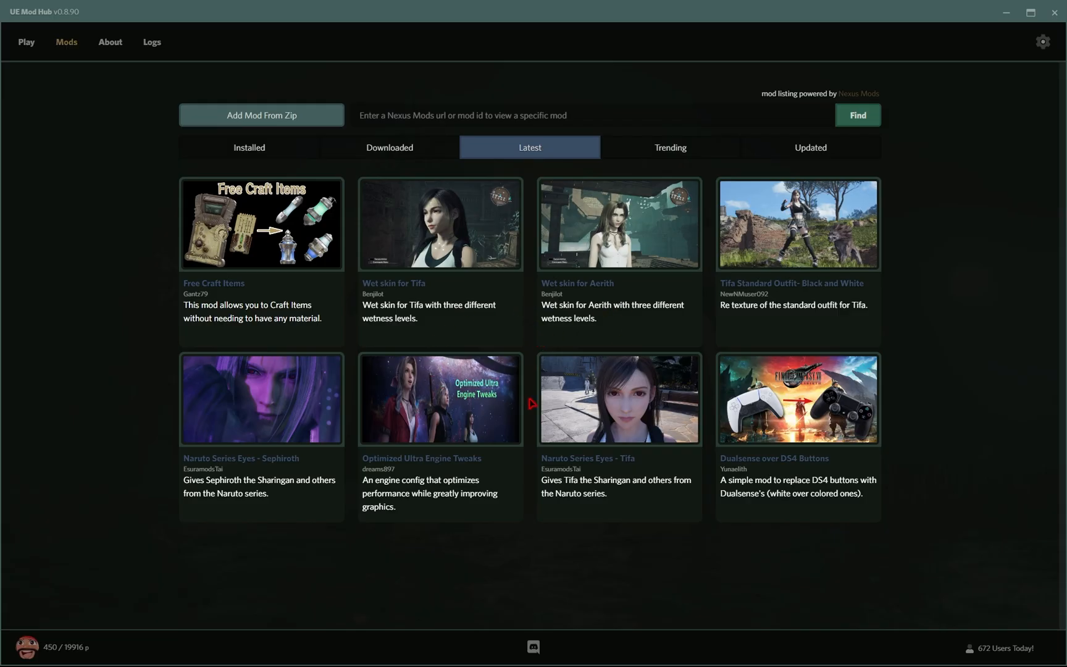
left_click(669, 146)
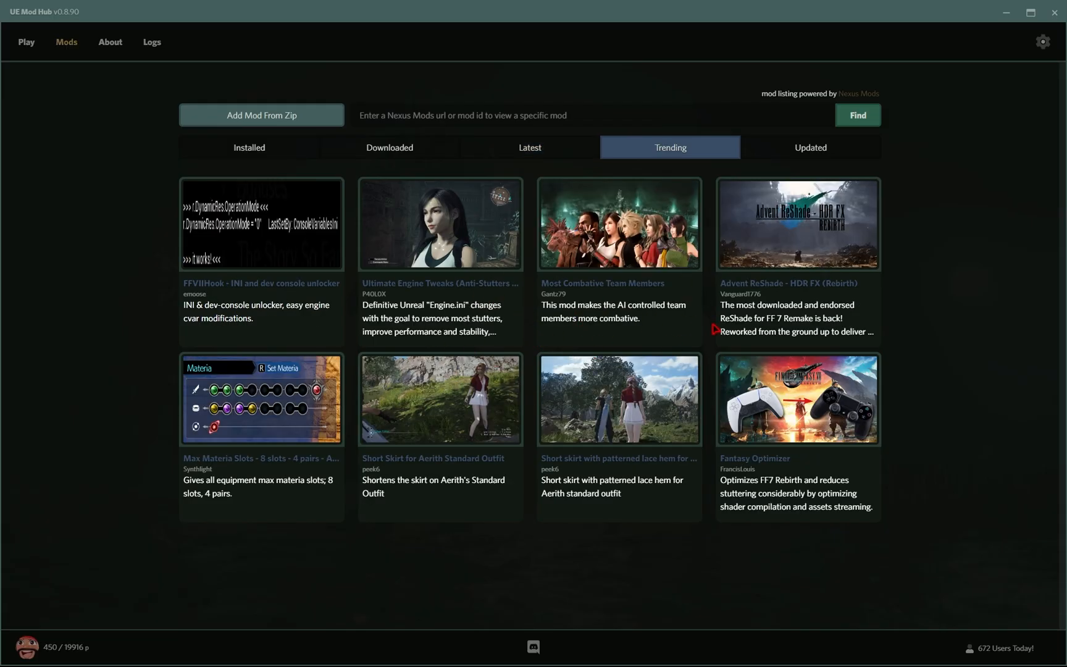
left_click(809, 146)
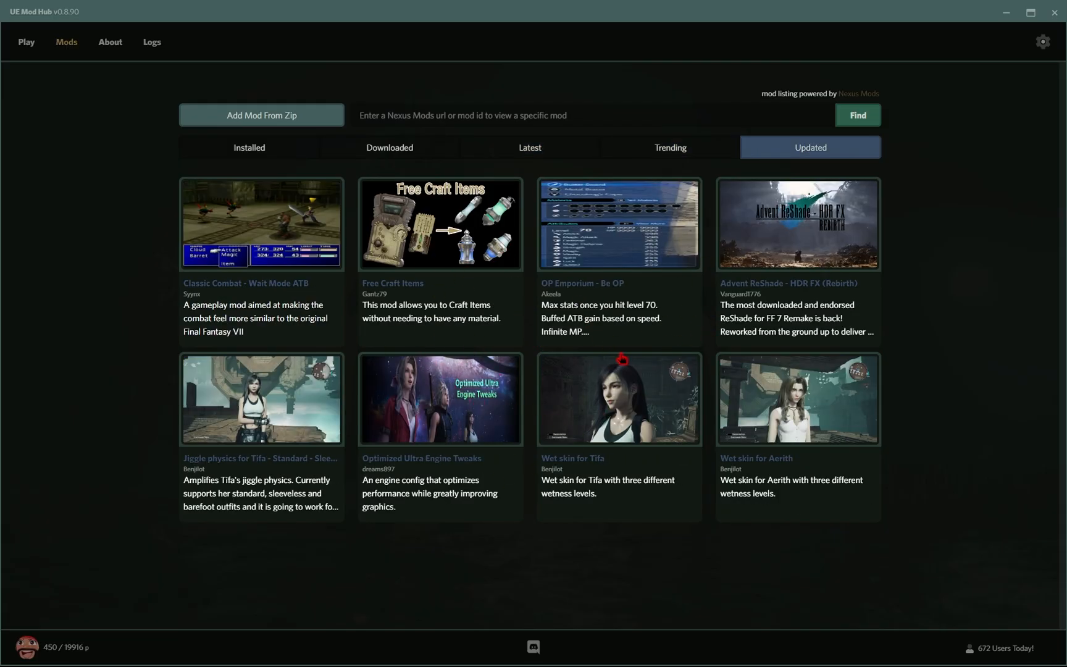
left_click(592, 115)
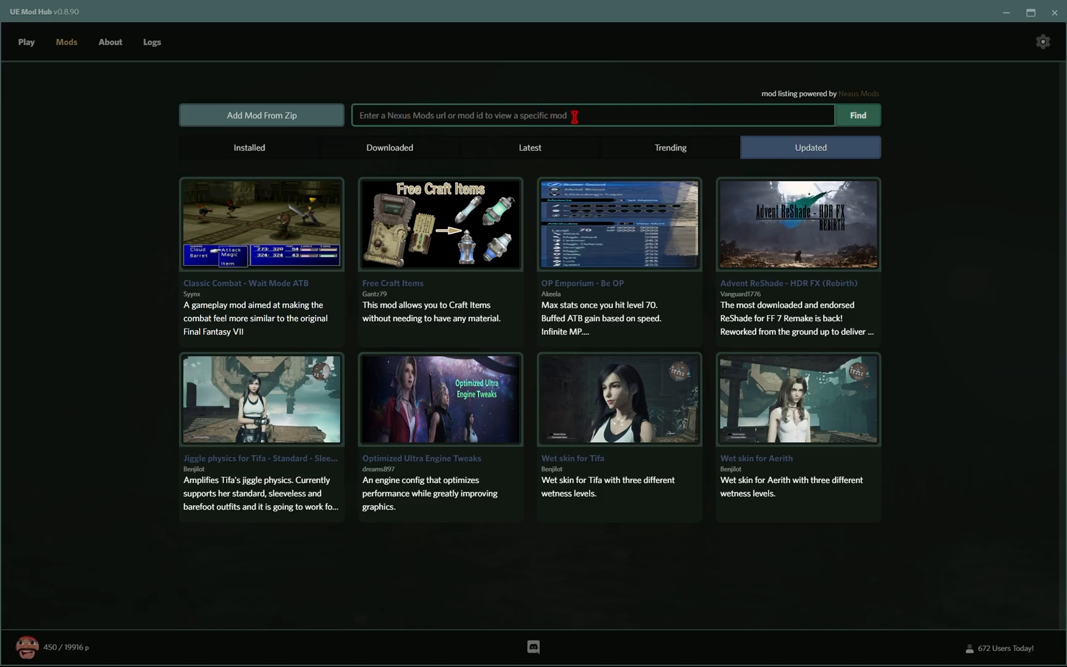
left_click(669, 147)
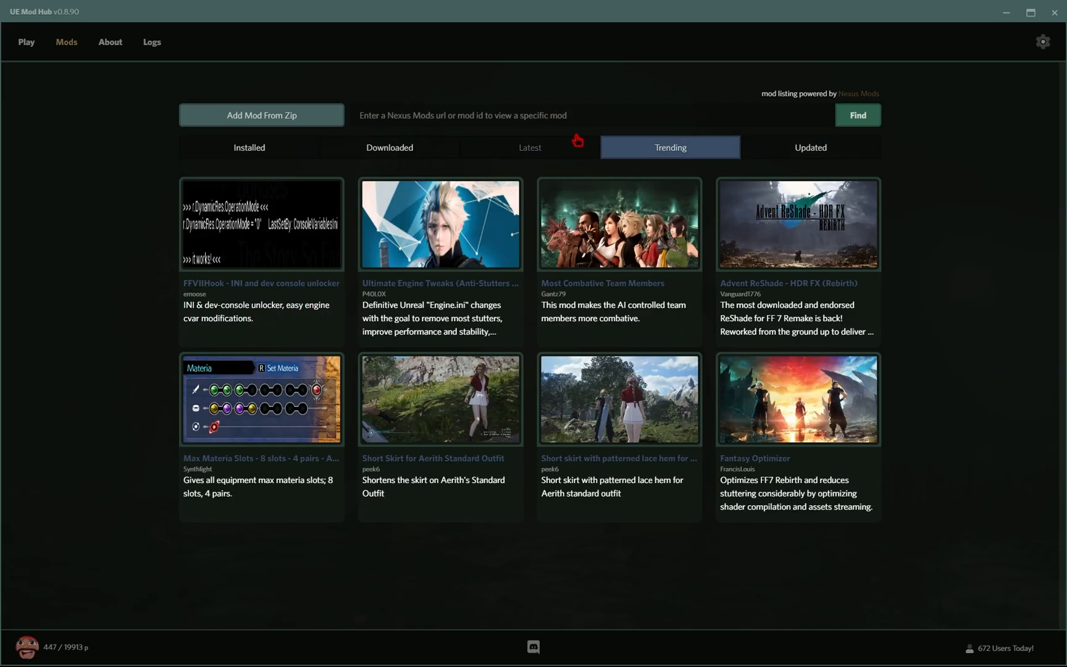
left_click(529, 148)
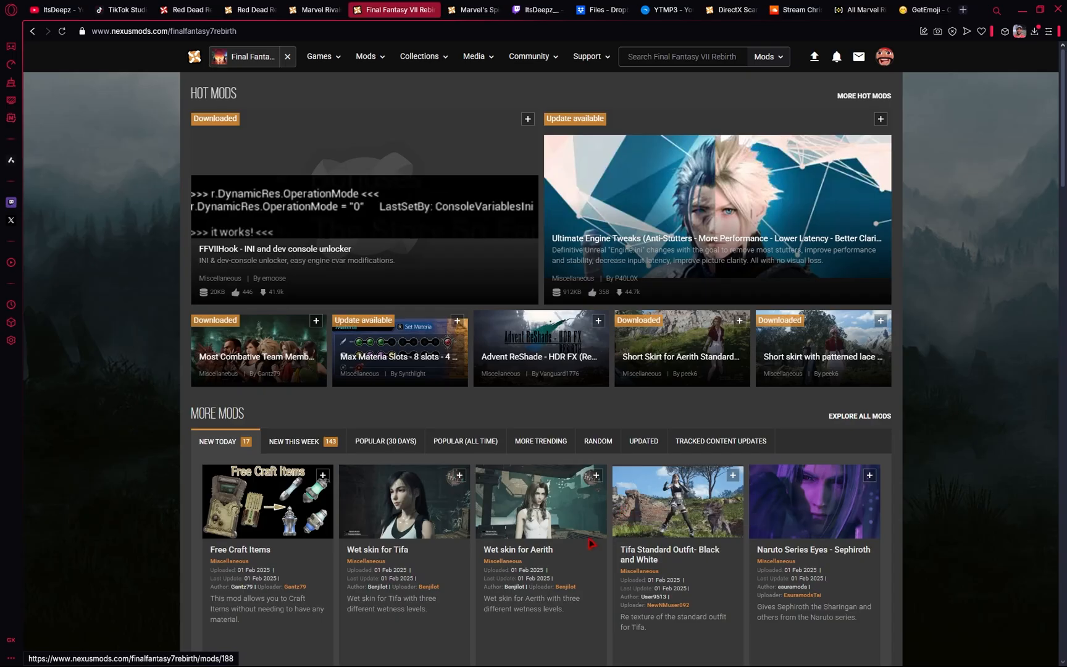
scroll("down", 3)
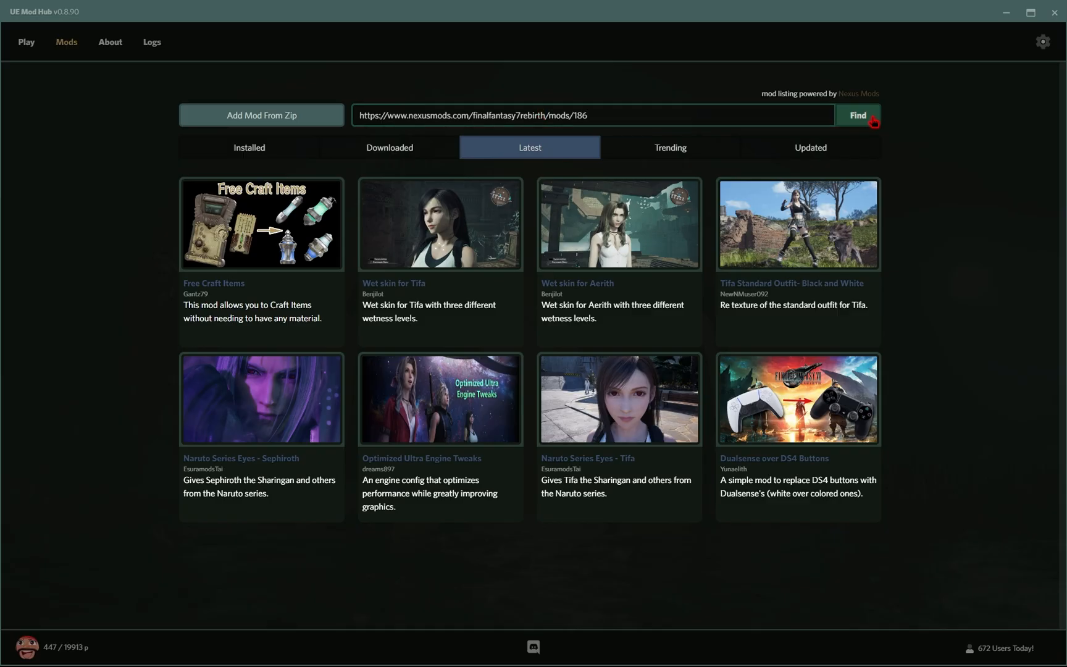
Find Tifa Standard Outfit- Black and White by its Nexus link, install it, and close details
left_click(798, 225)
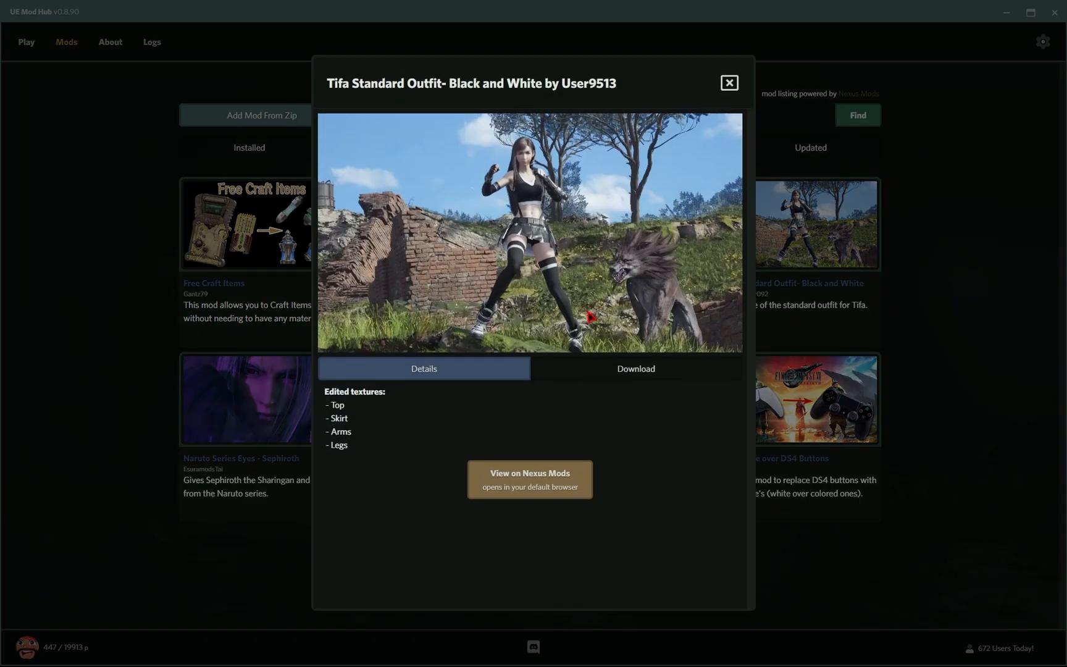
left_click(635, 368)
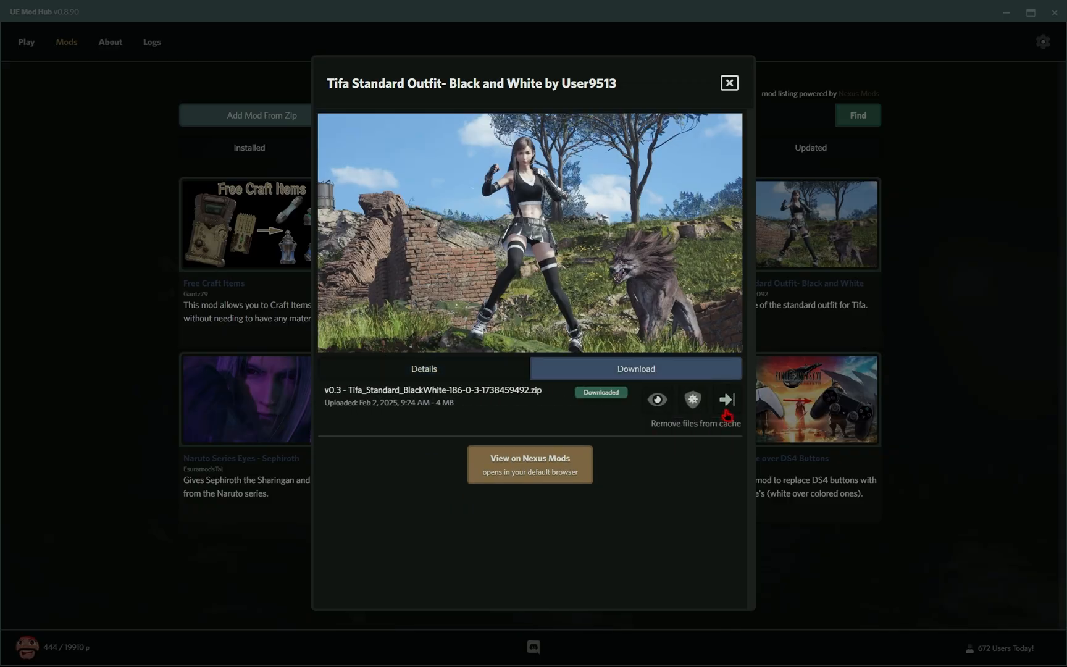
left_click(726, 399)
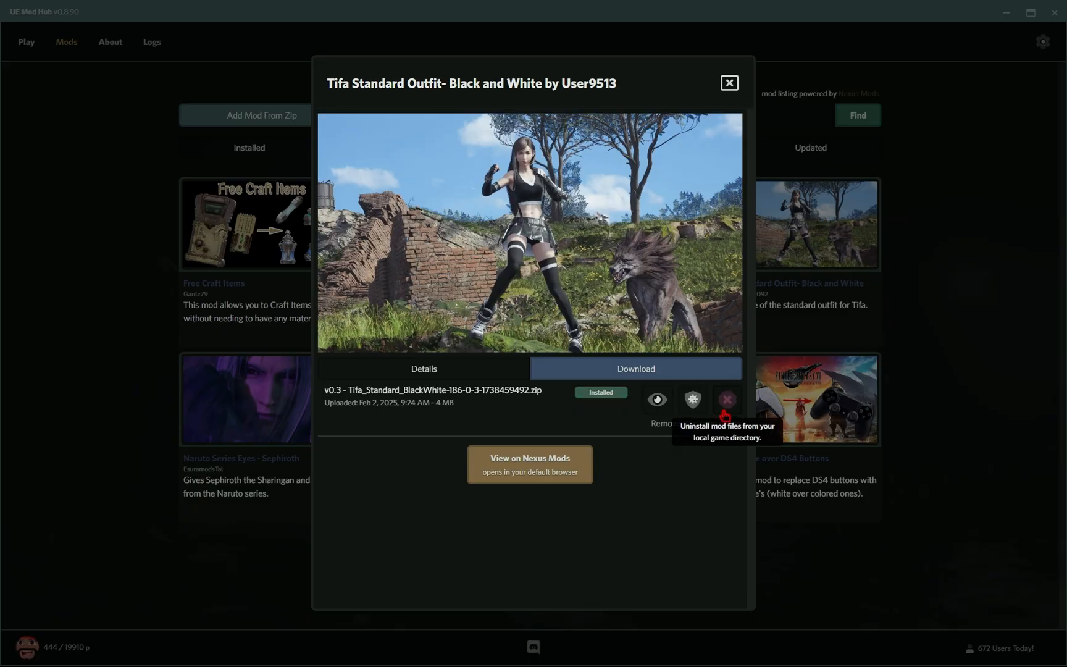
left_click(727, 82)
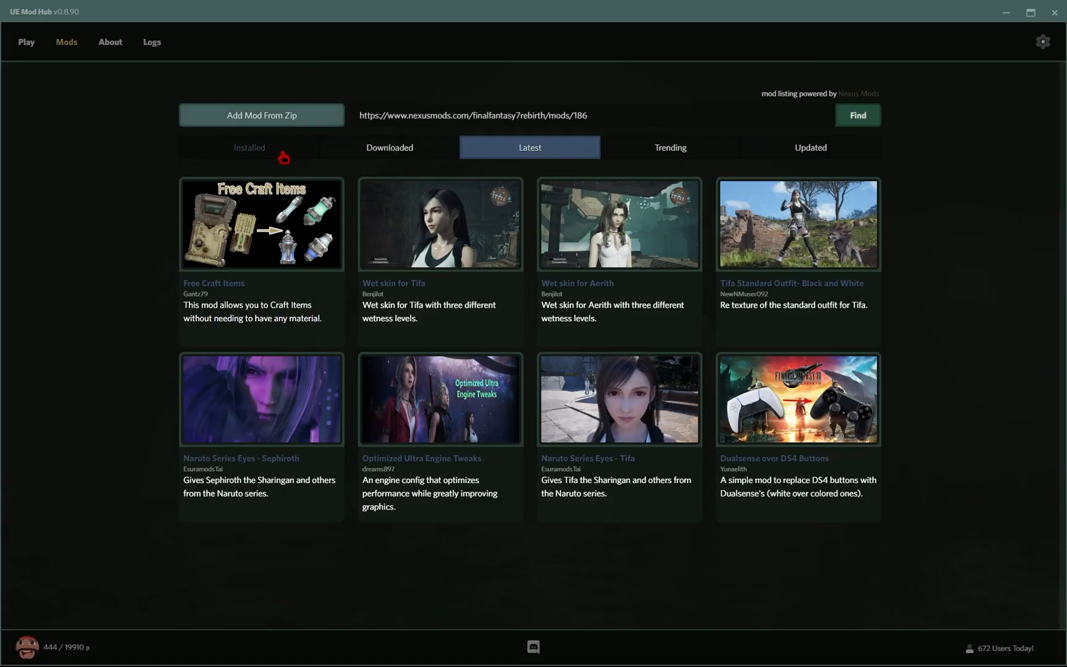
Install the Tifa black-and-white outfit files, check the installed mods, and save the mod list
left_click(249, 147)
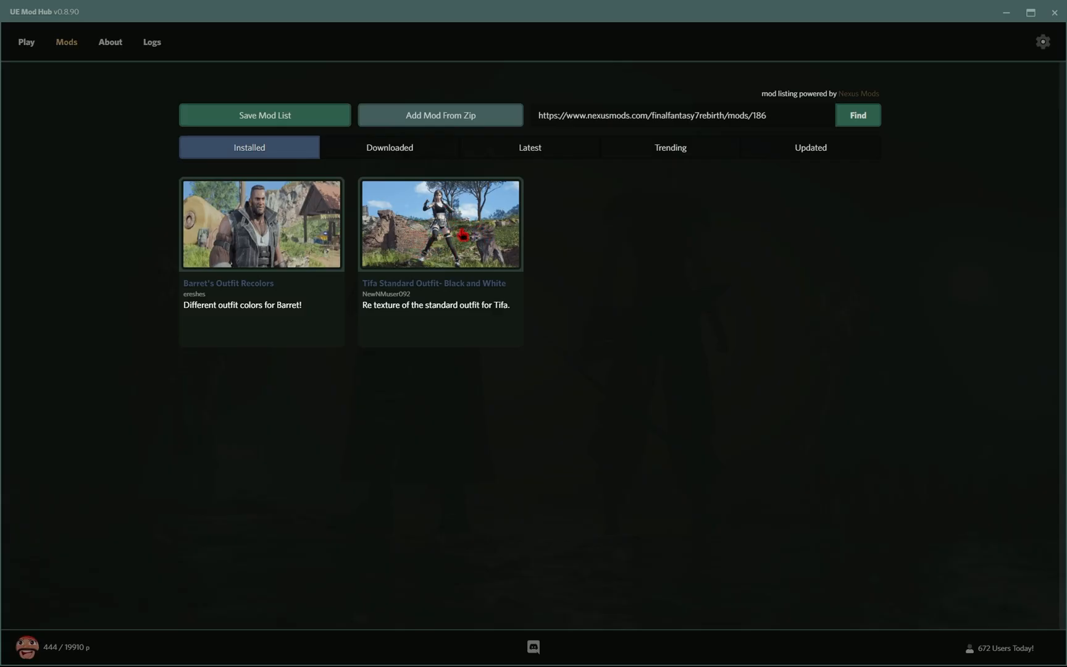
left_click(440, 225)
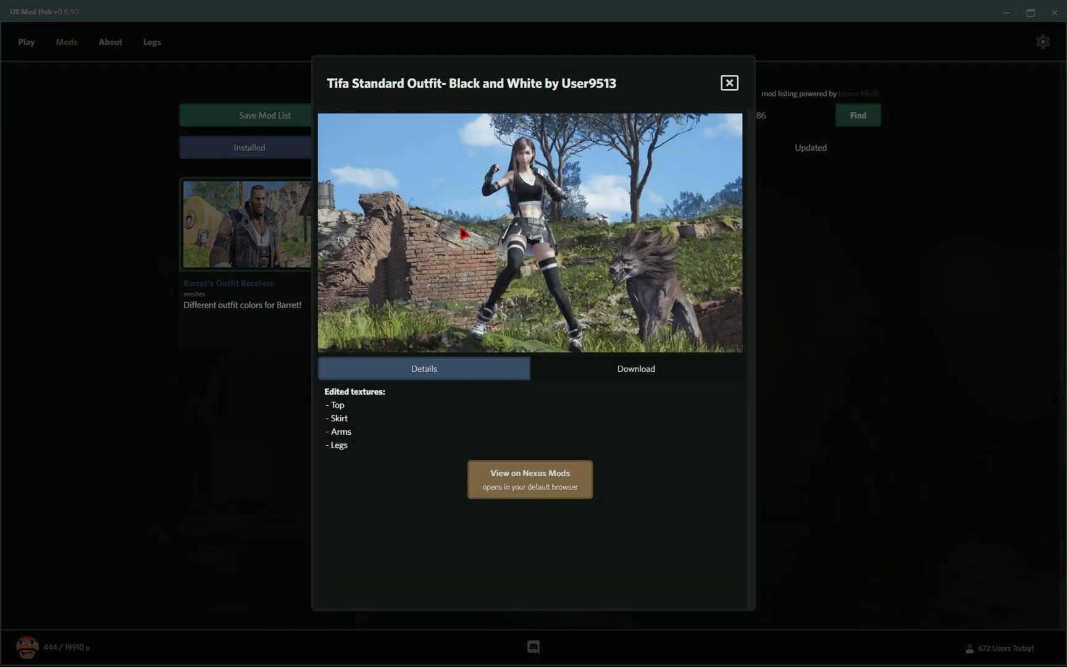
left_click(634, 368)
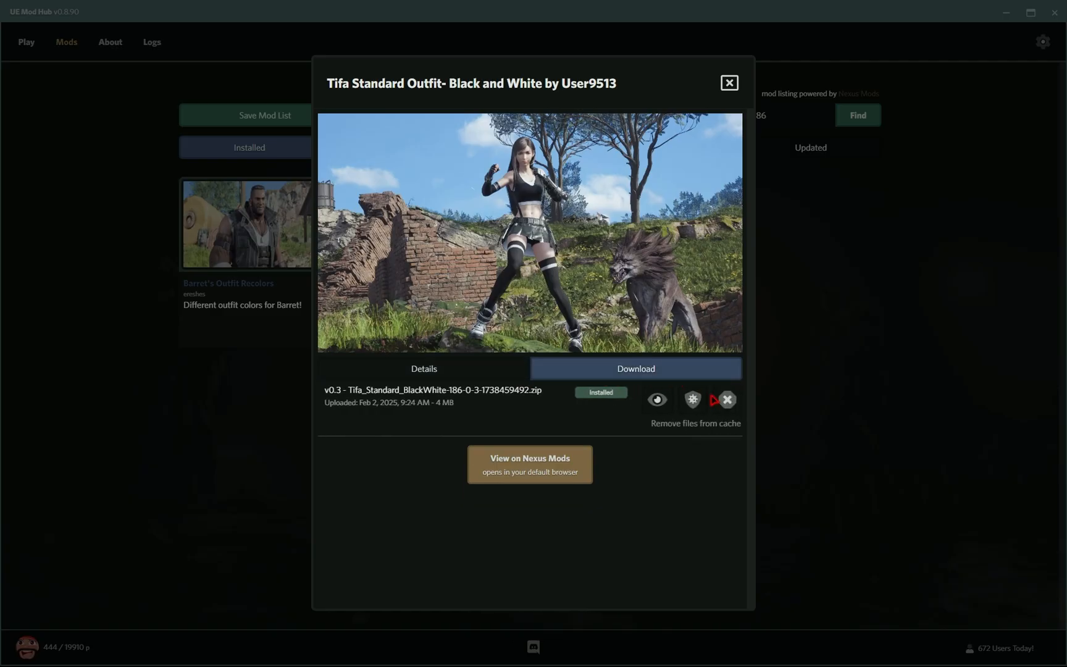
mouse_move(726, 400)
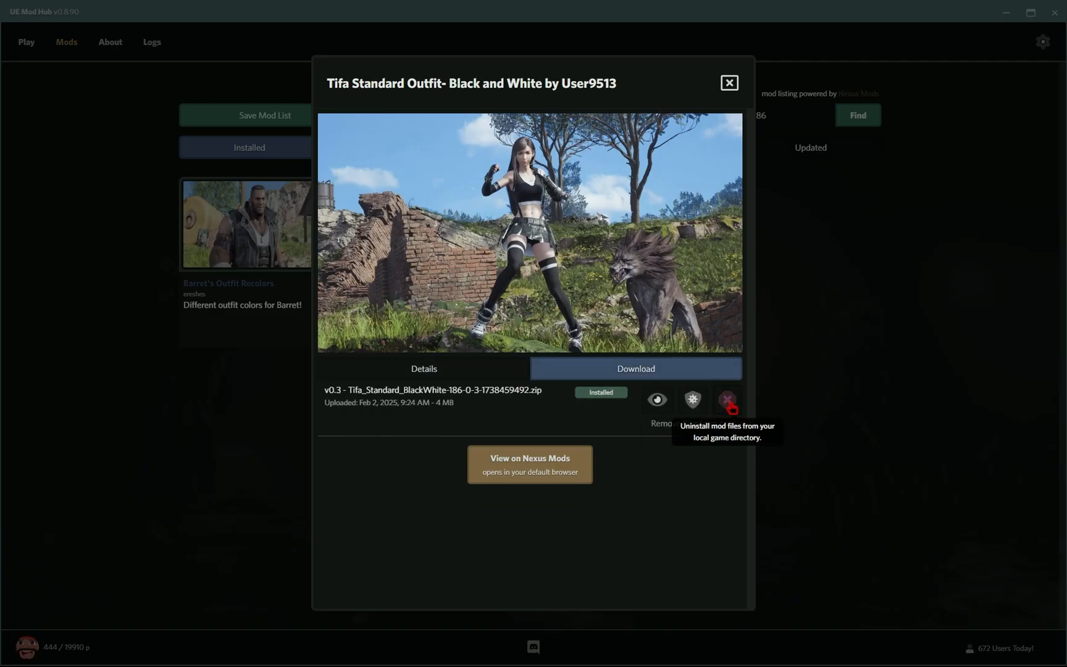
left_click(728, 82)
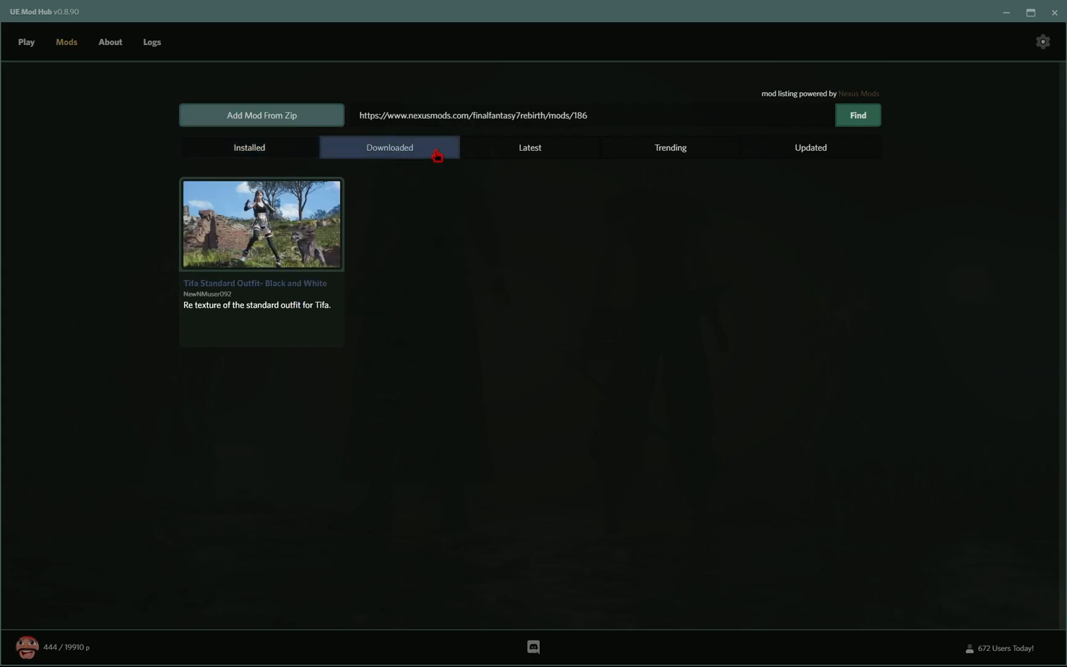
mouse_move(280, 255)
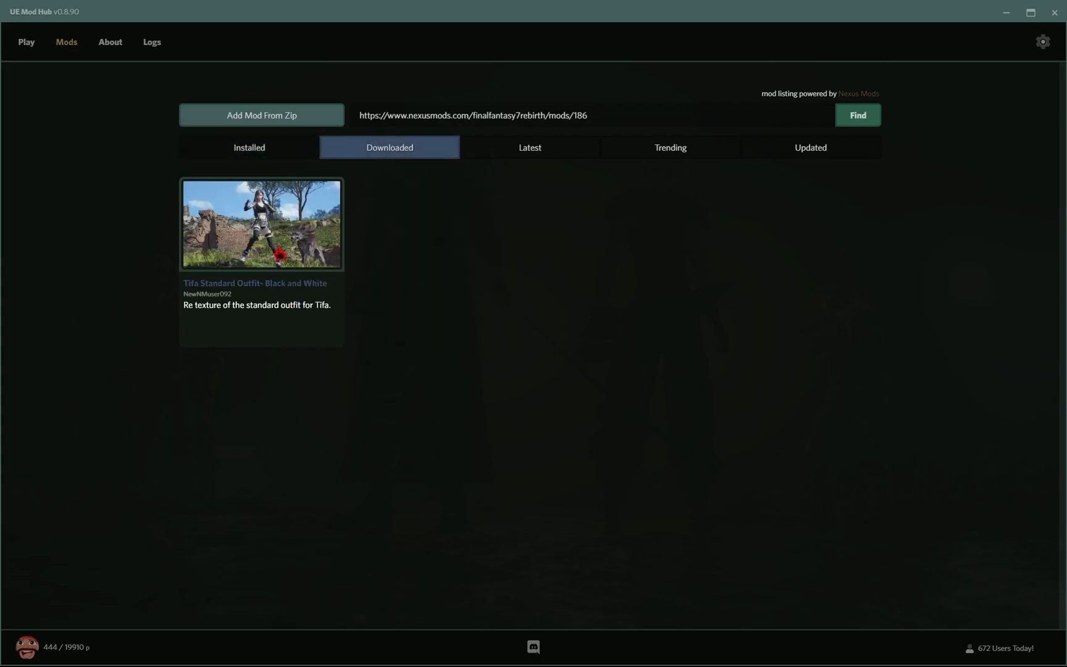
left_click(249, 147)
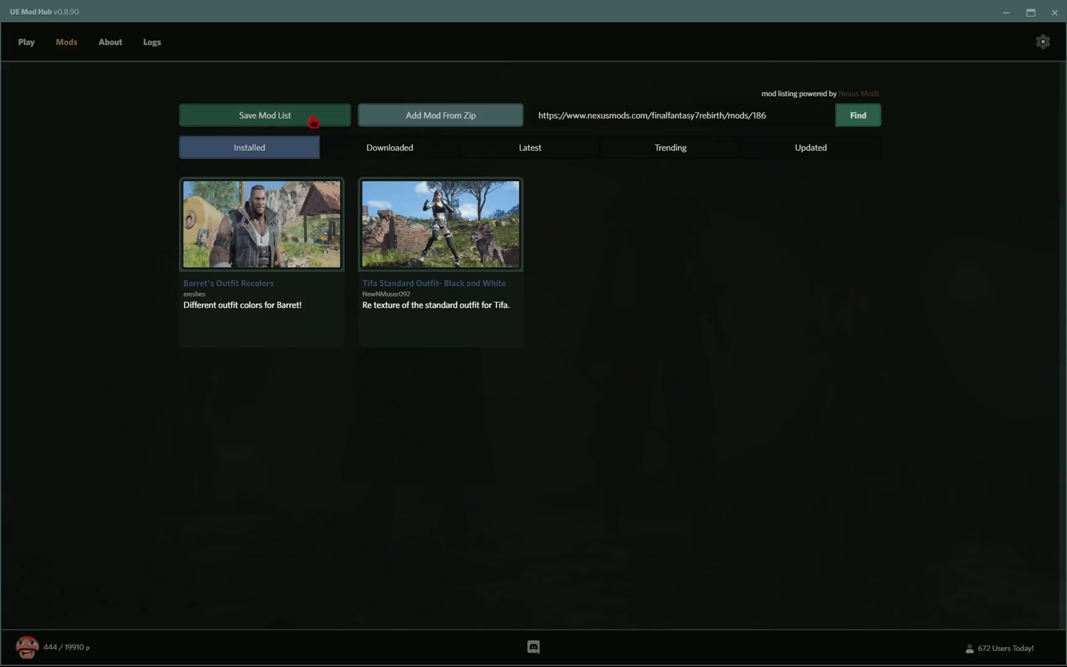
left_click(704, 114)
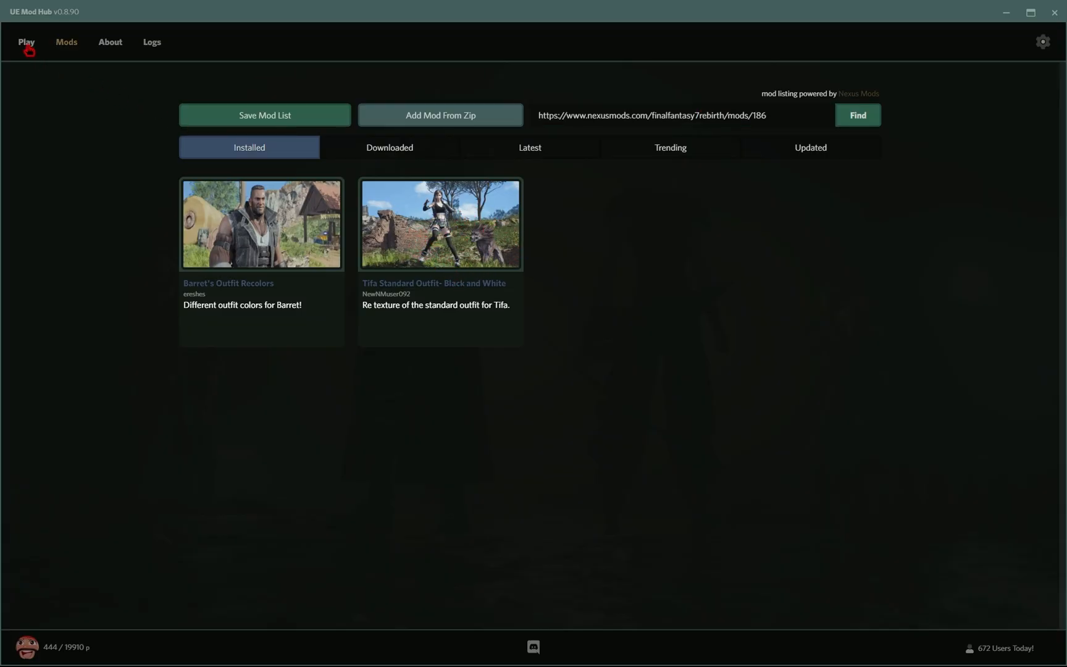
Launch Final Fantasy VII Rebirth with installed mods and continue the saved game
left_click(26, 41)
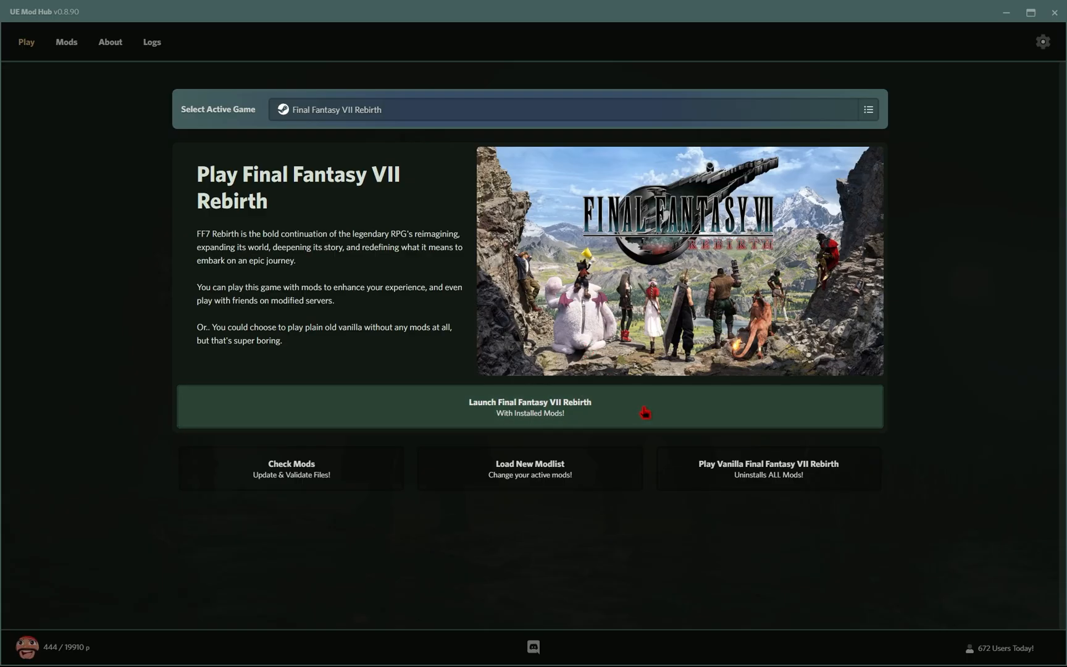
left_click(529, 406)
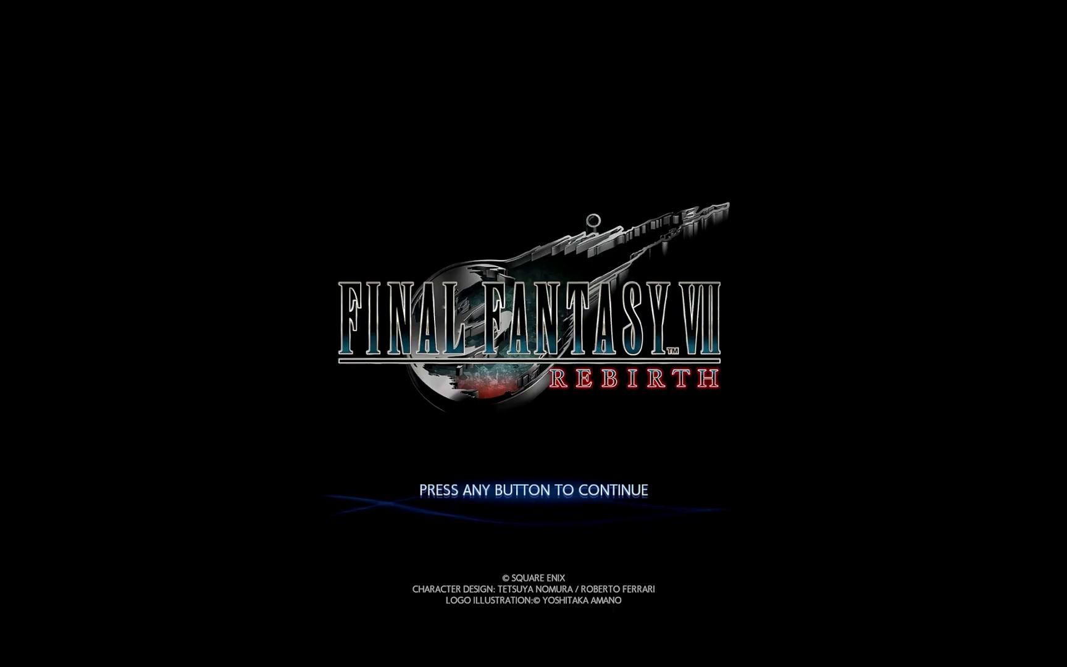
key("enter")
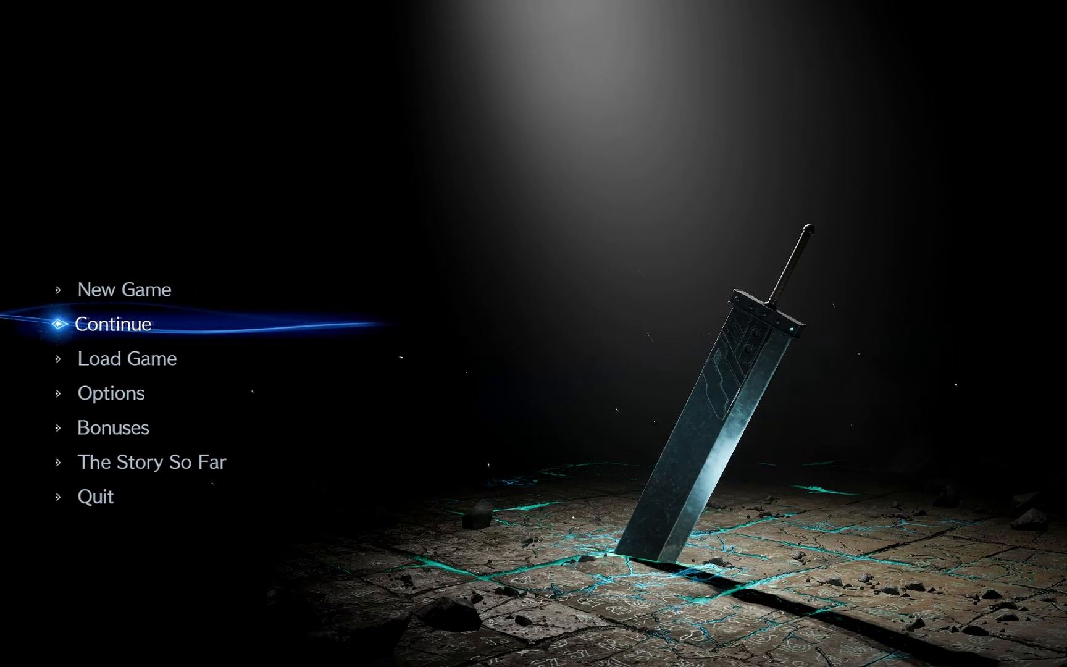
left_click(113, 323)
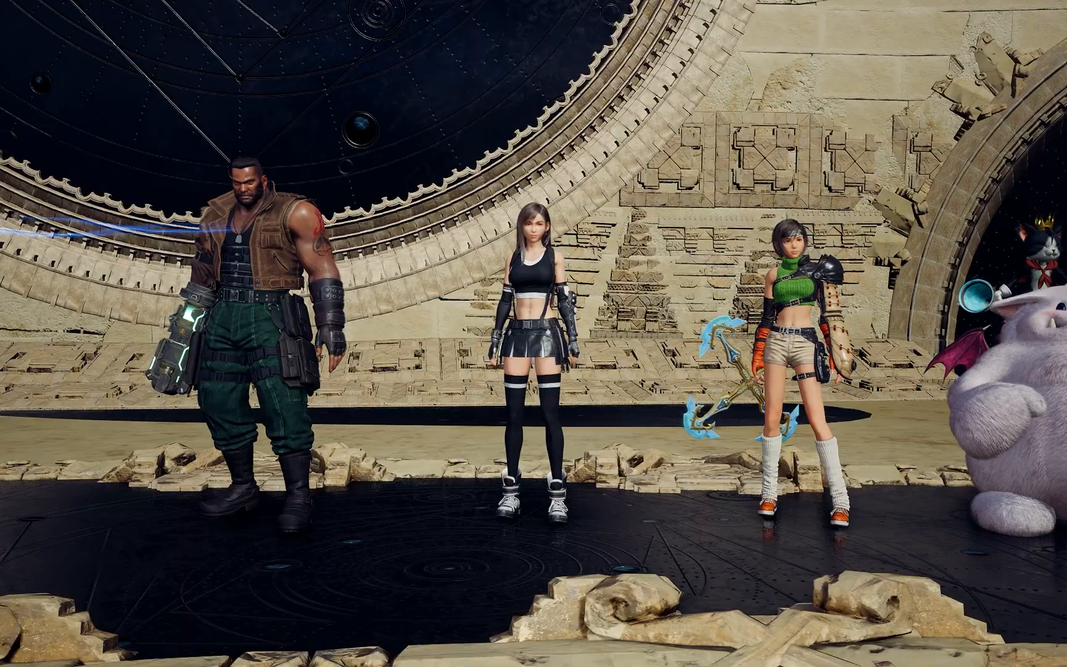
left_click(394, 9)
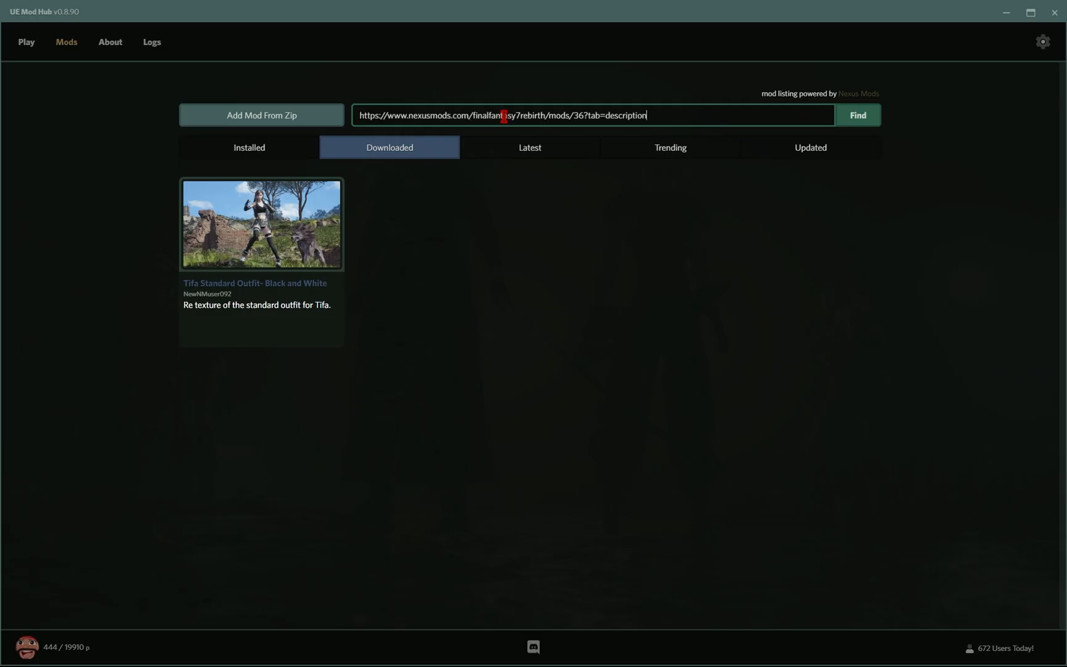
Look up the Hair Colors by FrancisLouis mod (mod 36) and download its Black v1.0 file
left_click(857, 115)
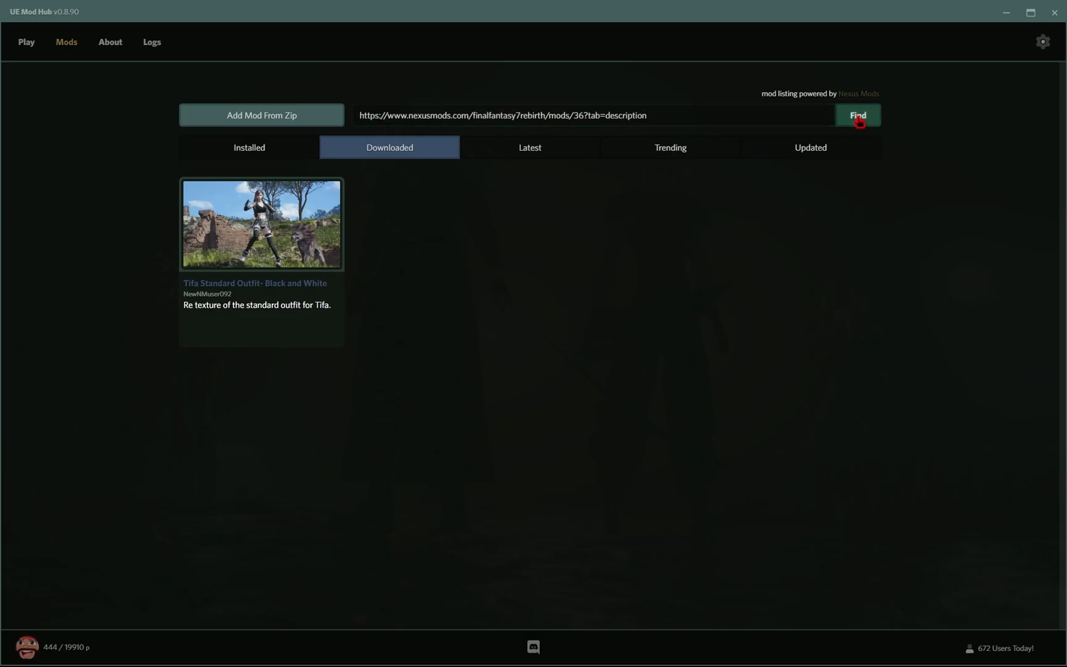
left_click(856, 114)
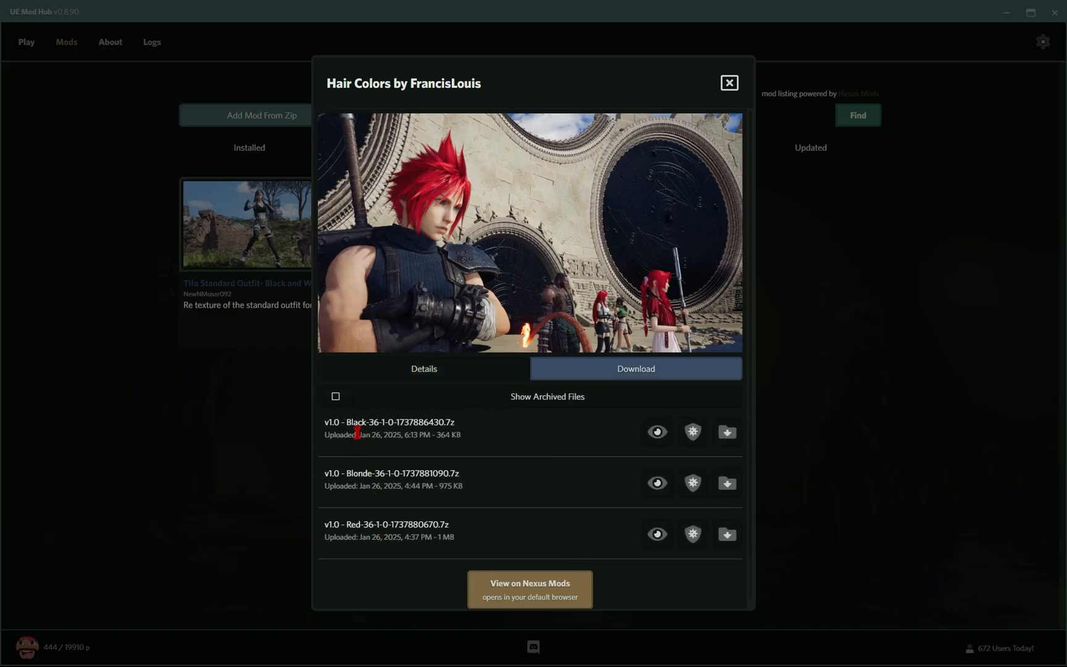
mouse_move(502, 436)
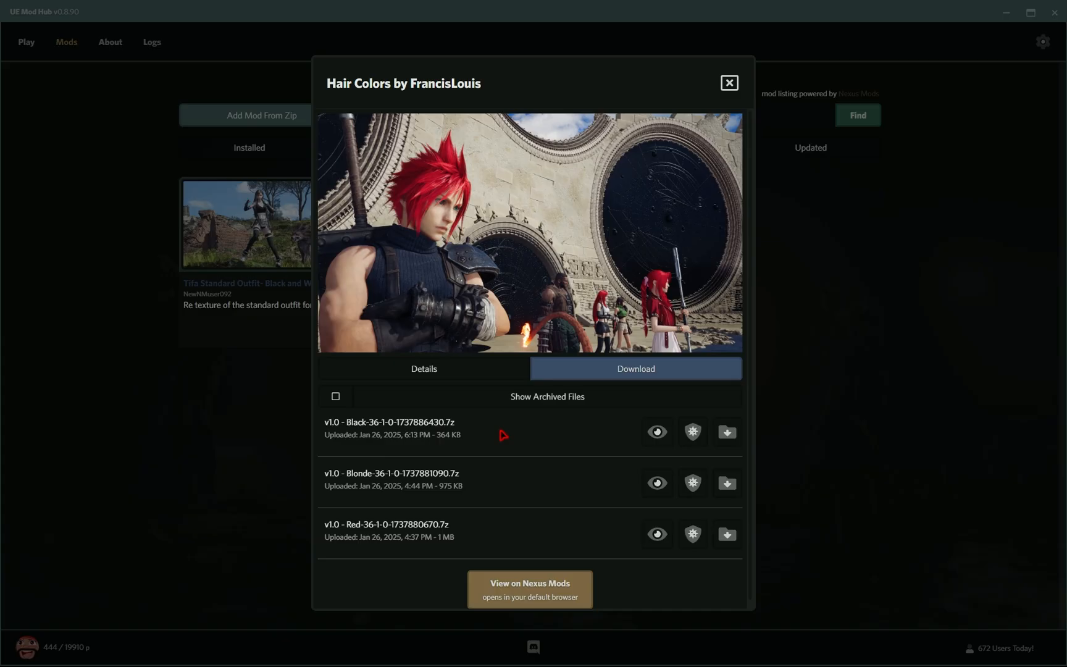
left_click(726, 432)
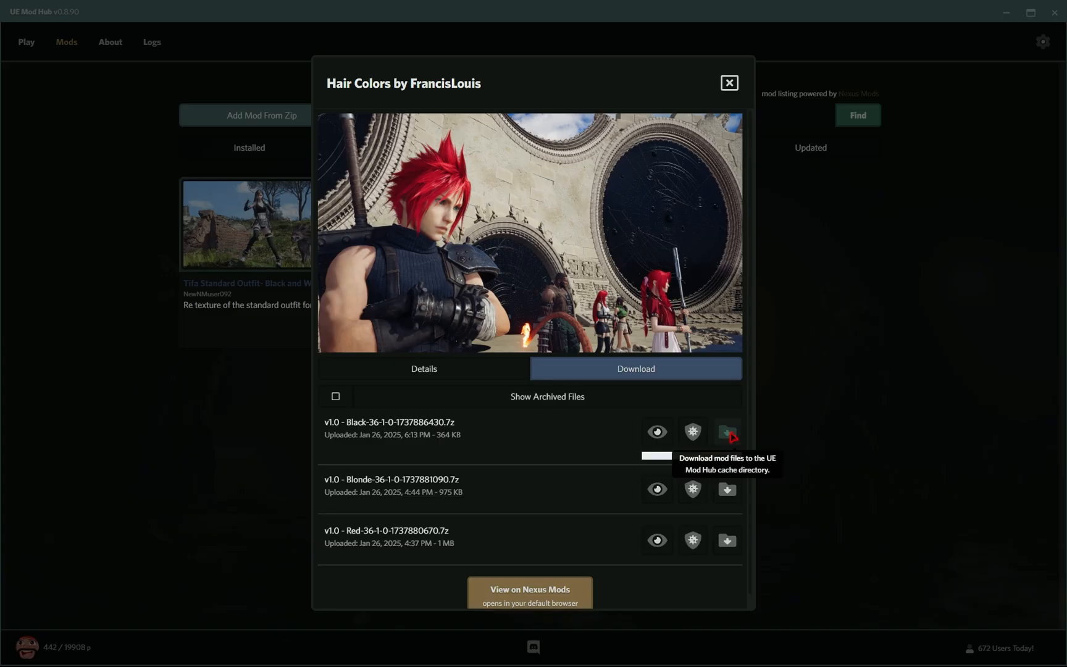
left_click(728, 82)
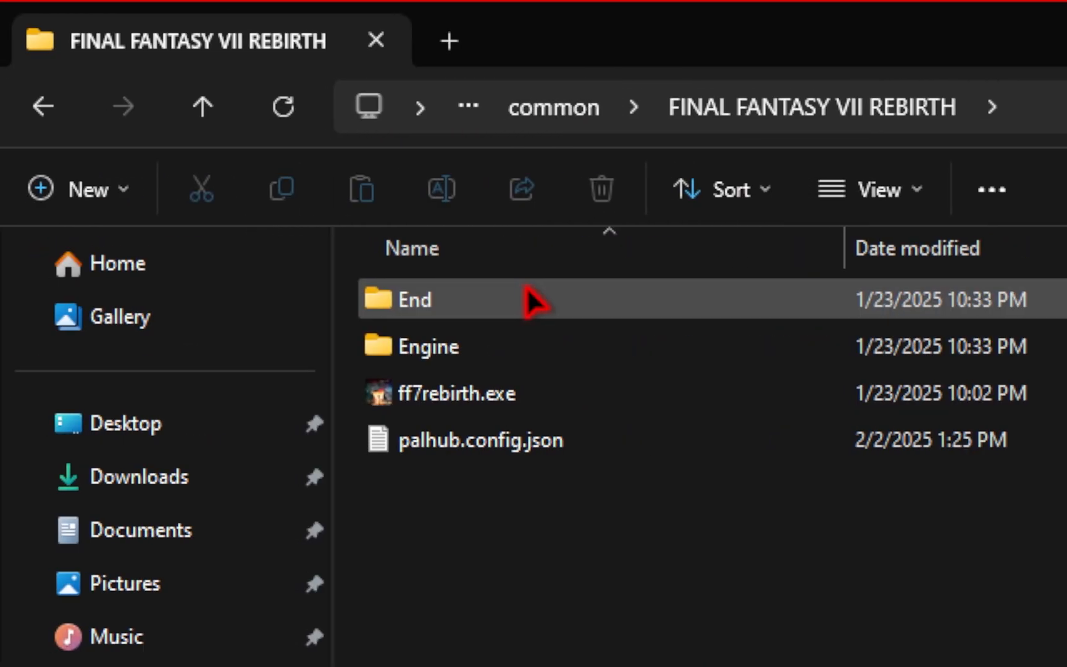
Browse End > Content > Paks > ~mods to find the Aerith, Cloud and Tifa files
double_click(413, 299)
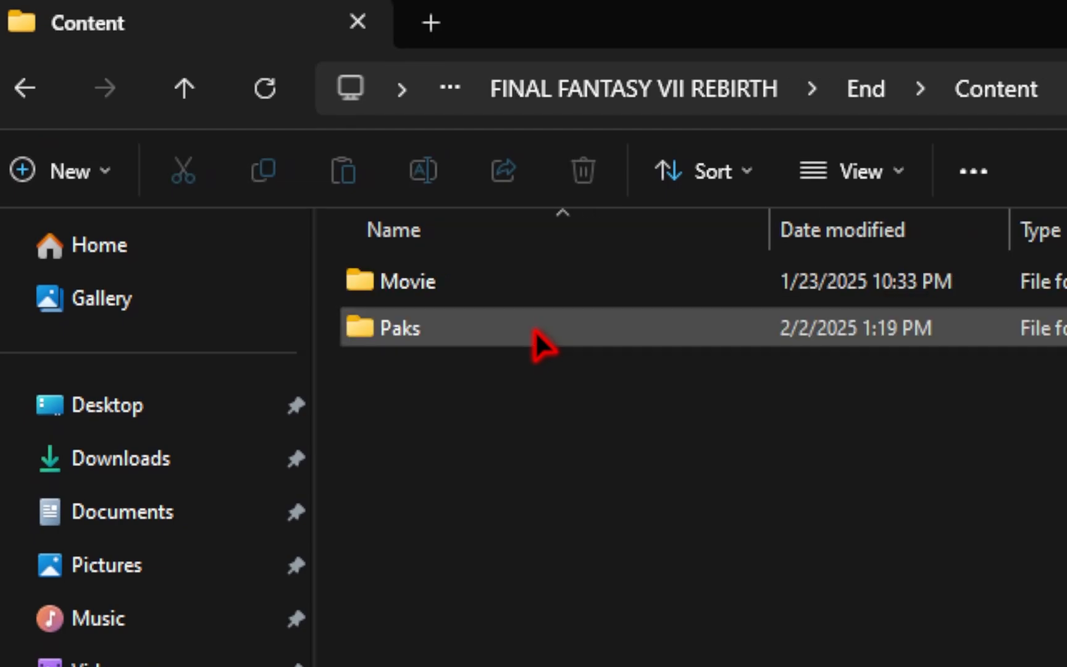
double_click(402, 327)
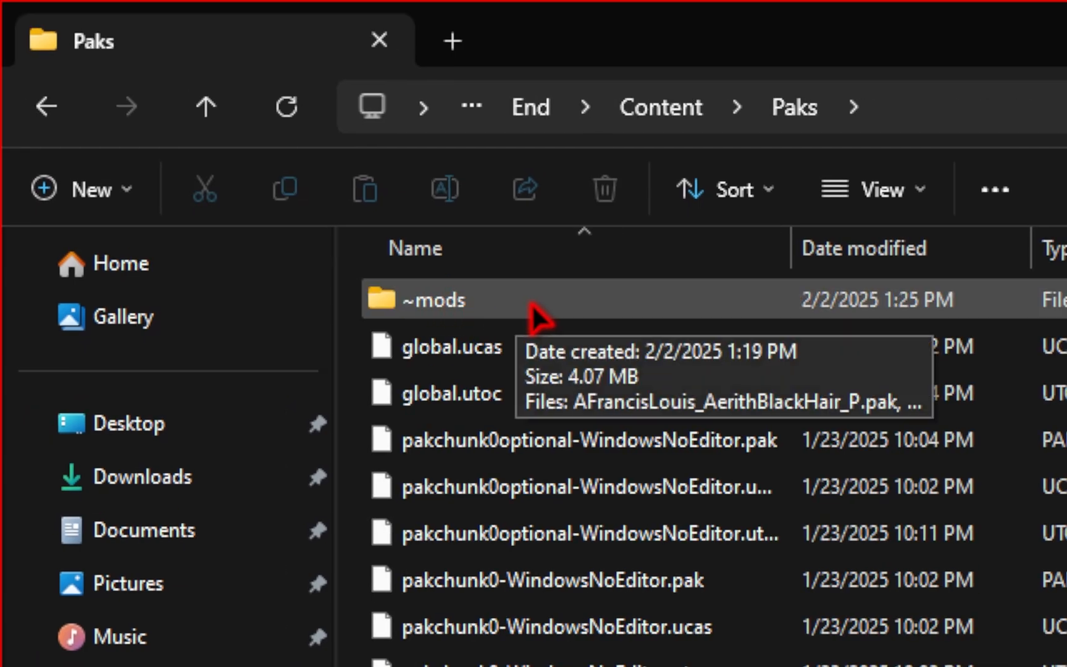
double_click(439, 299)
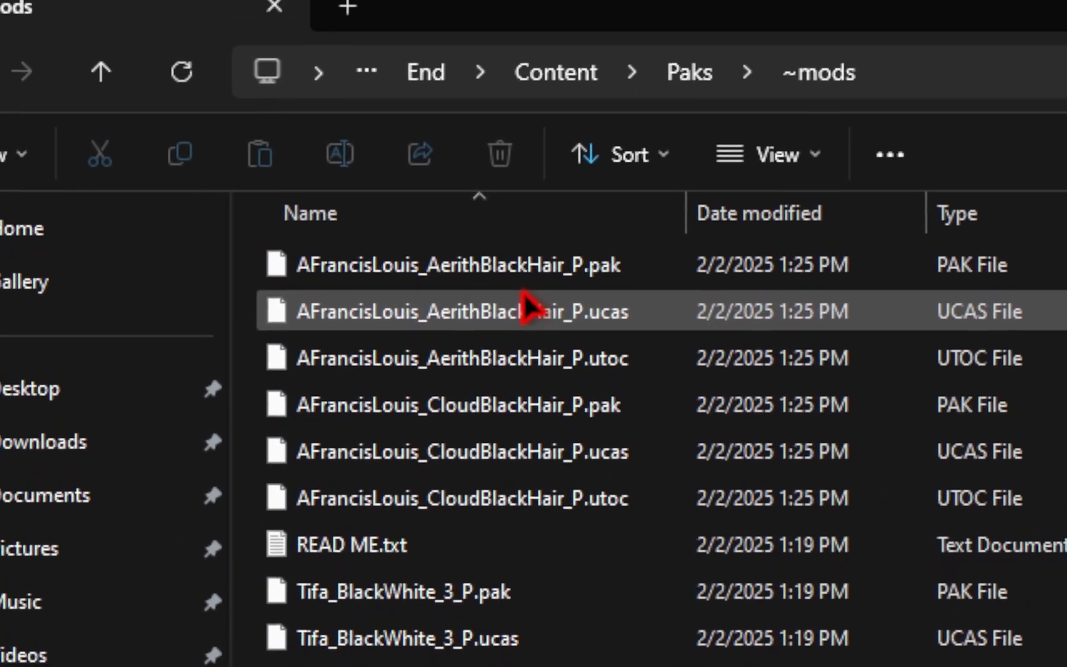
scroll("down", 3)
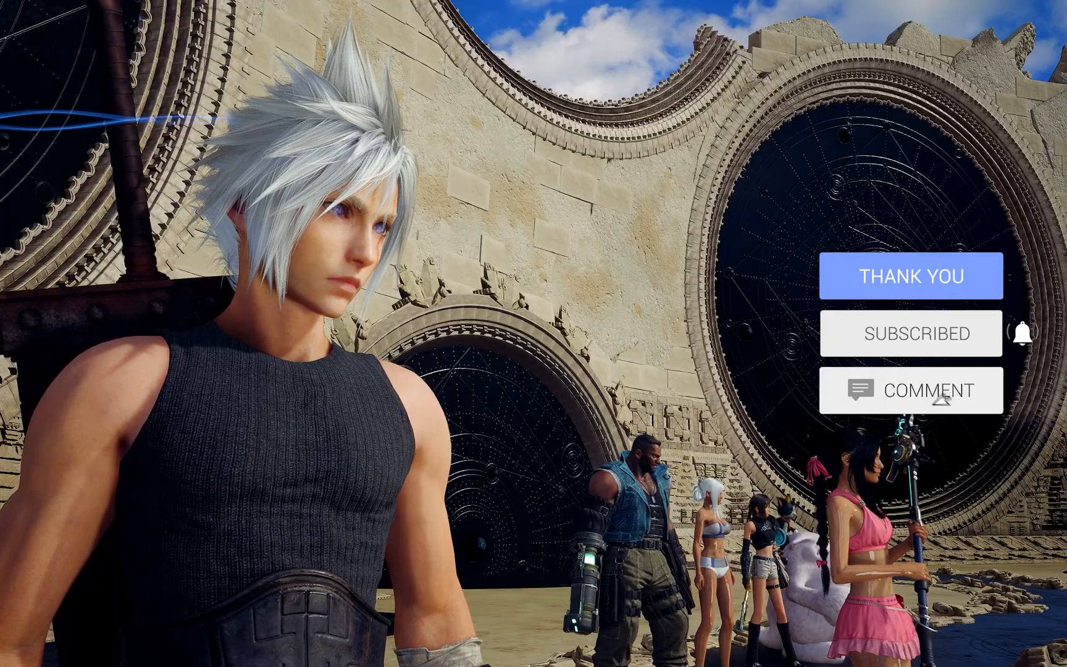
Return to the game to check Aerith's black hair and Tifa's black-and-white outfit
left_click(912, 389)
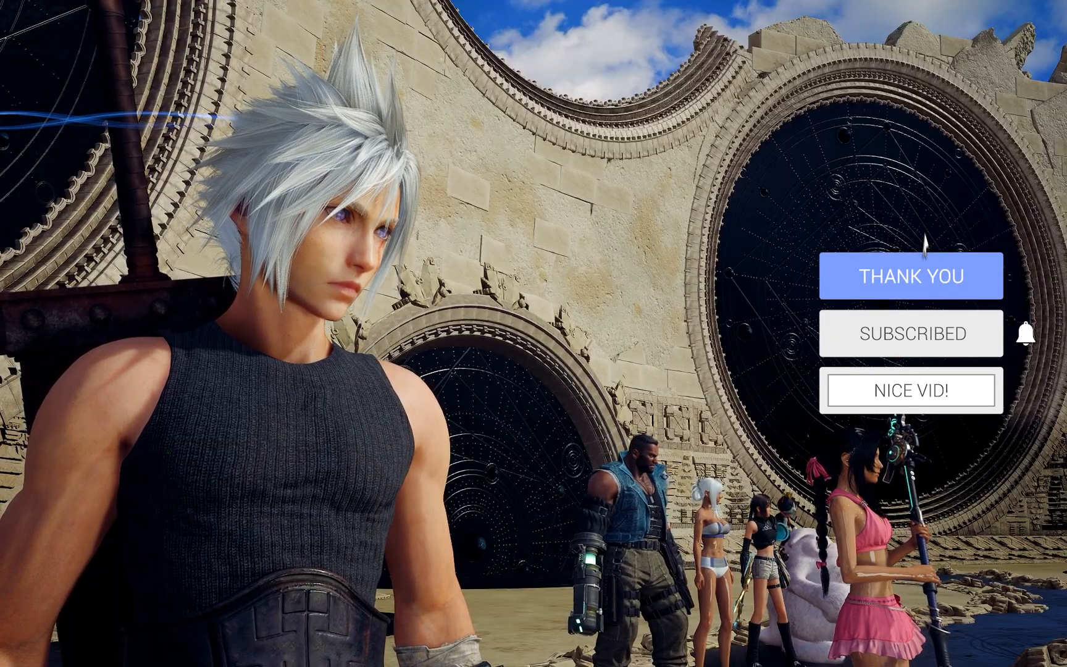